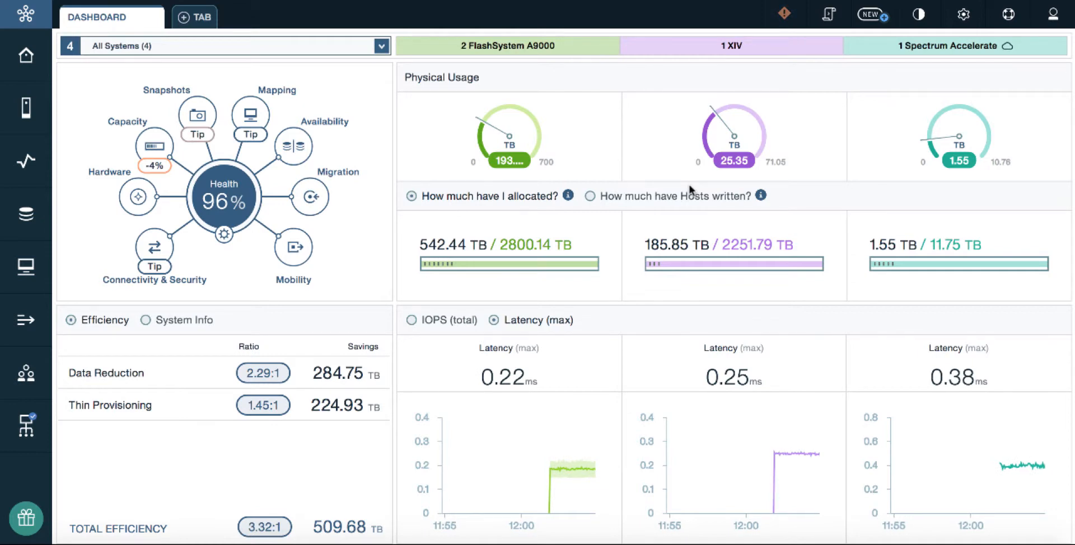
mouse_move(815, 195)
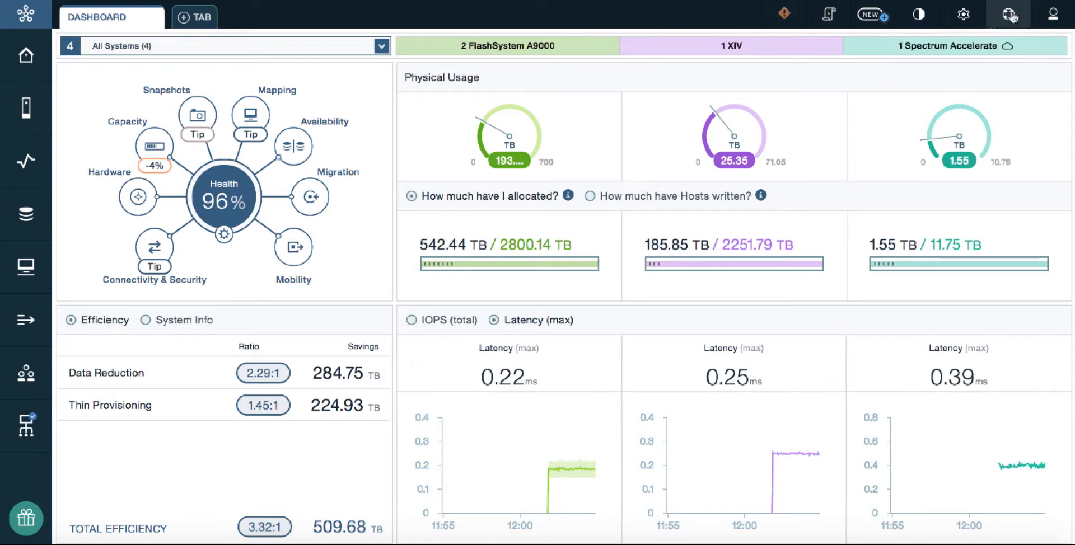
Step: Open the What's New & Tips guide from the Help menu
left_click(1008, 15)
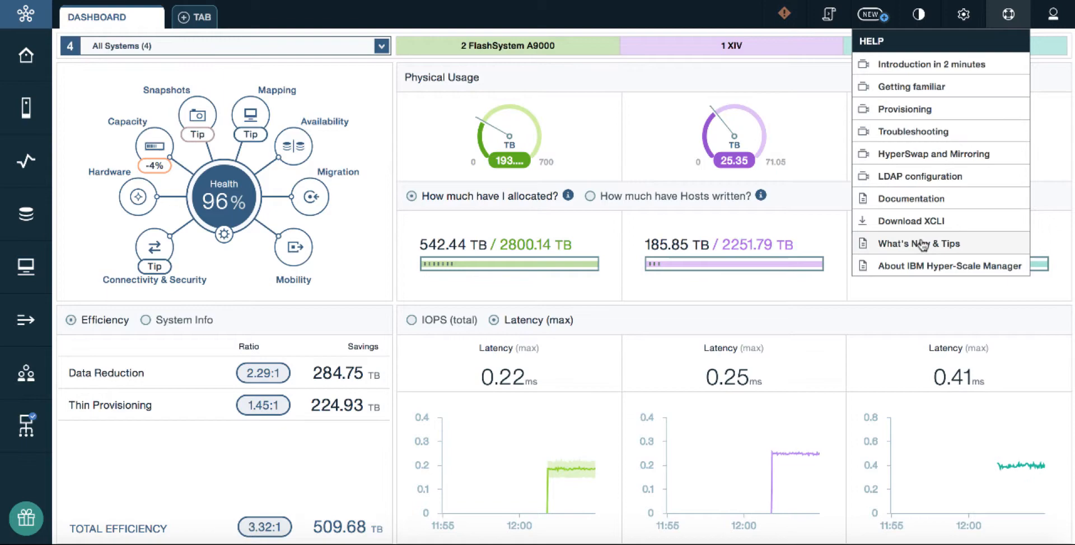
mouse_move(931, 247)
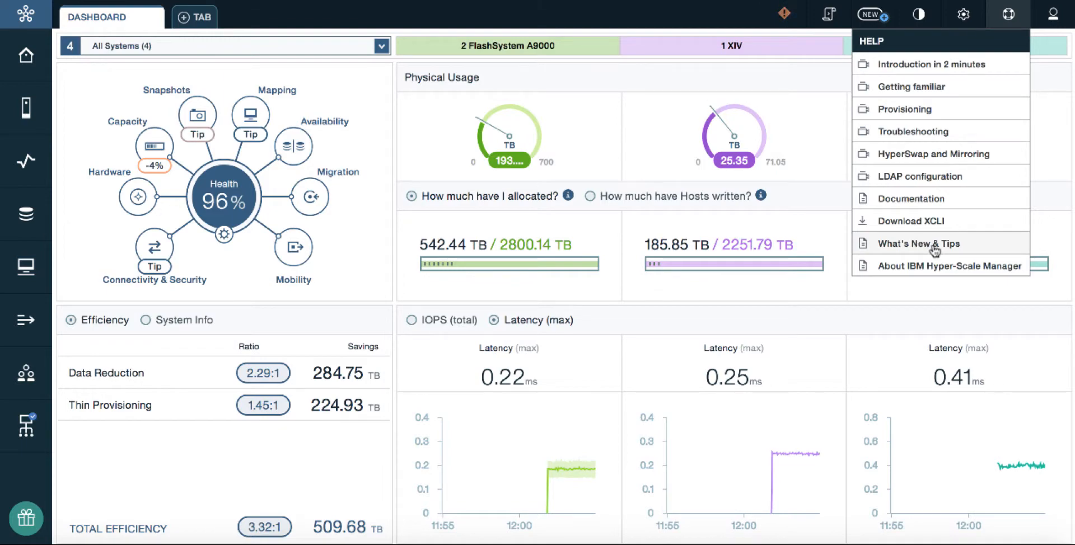
left_click(920, 243)
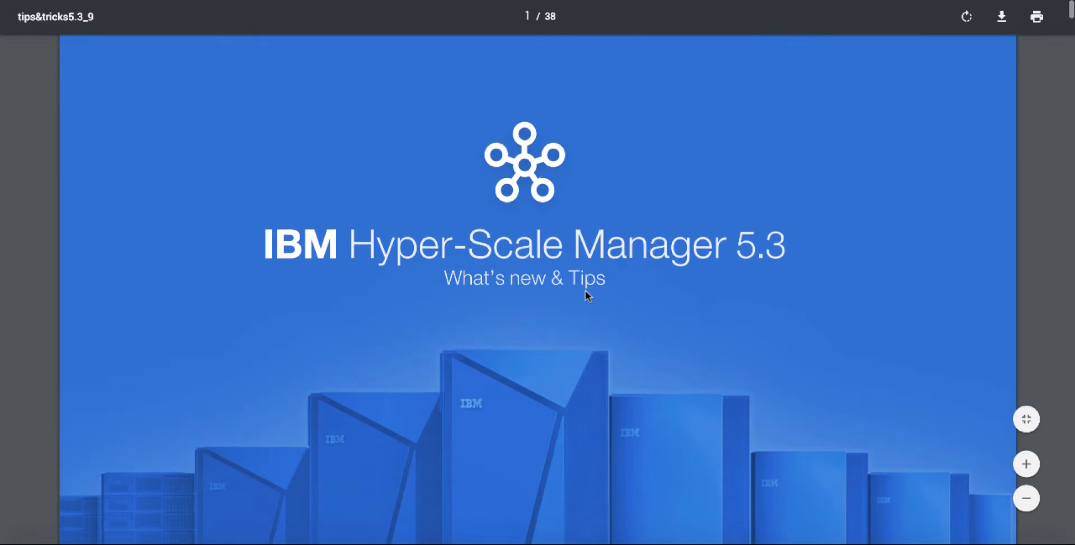
Step: Scroll past the cover page to the table of contents
scroll("down", 3)
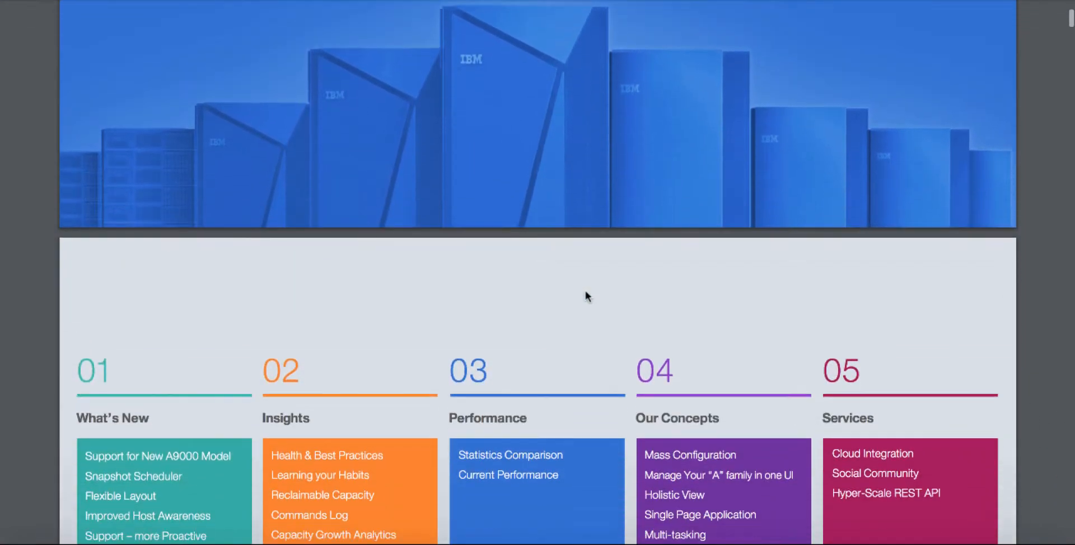
scroll("down", 3)
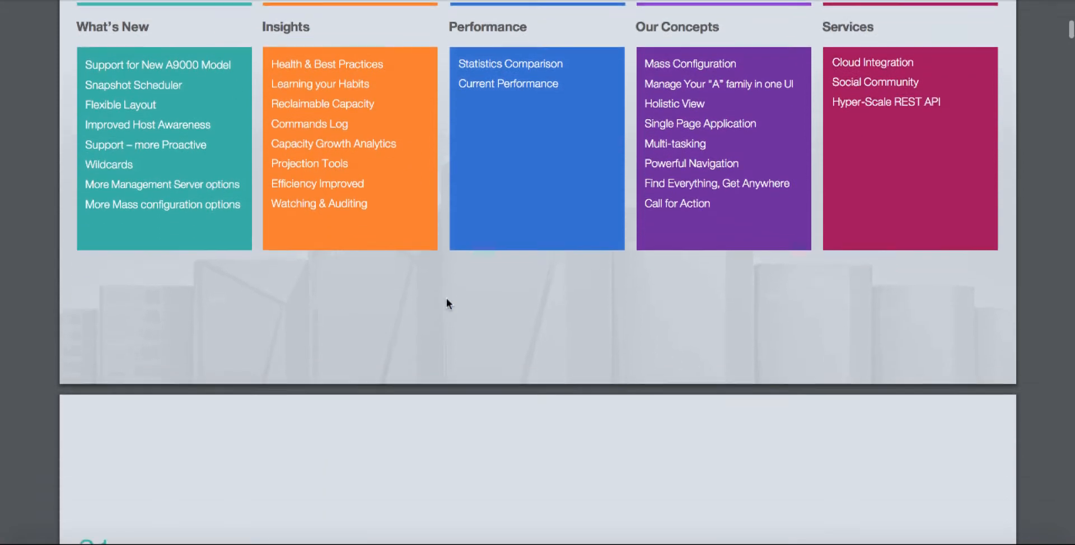
Step: Scroll through the What's New divider to the FlashSystem A9000 425 support page
scroll("down", 3)
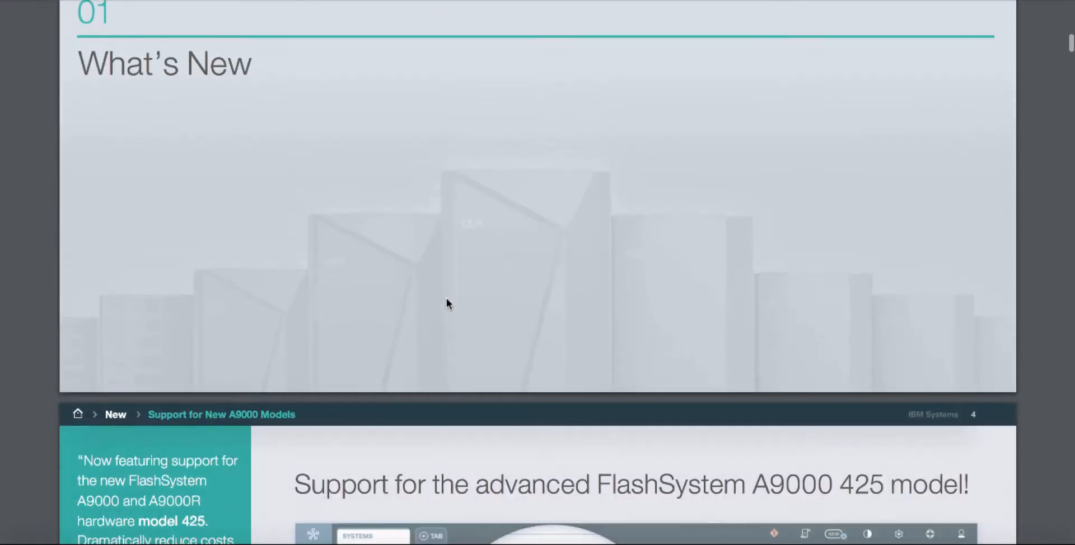
scroll("down", 3)
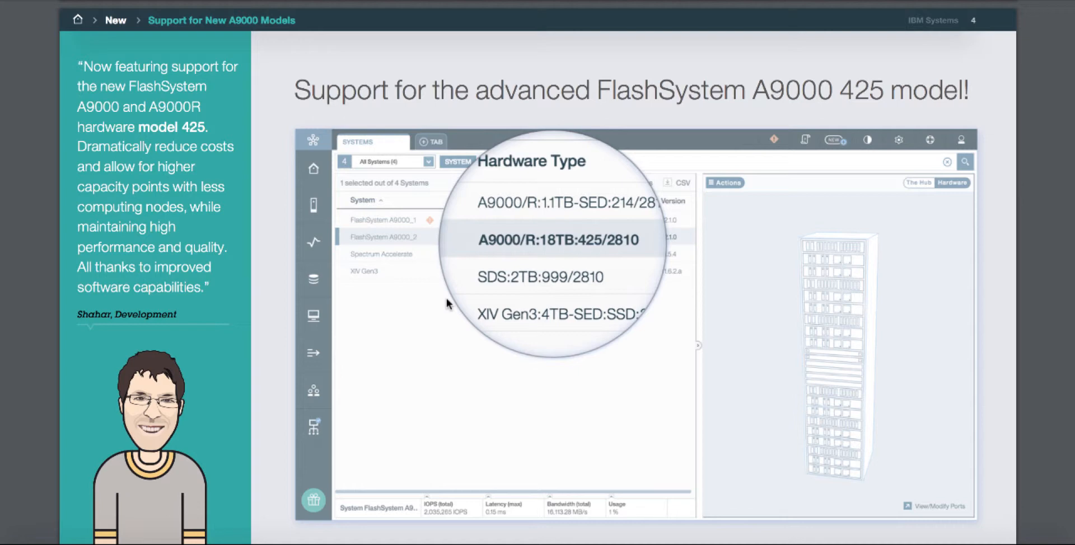
mouse_move(413, 265)
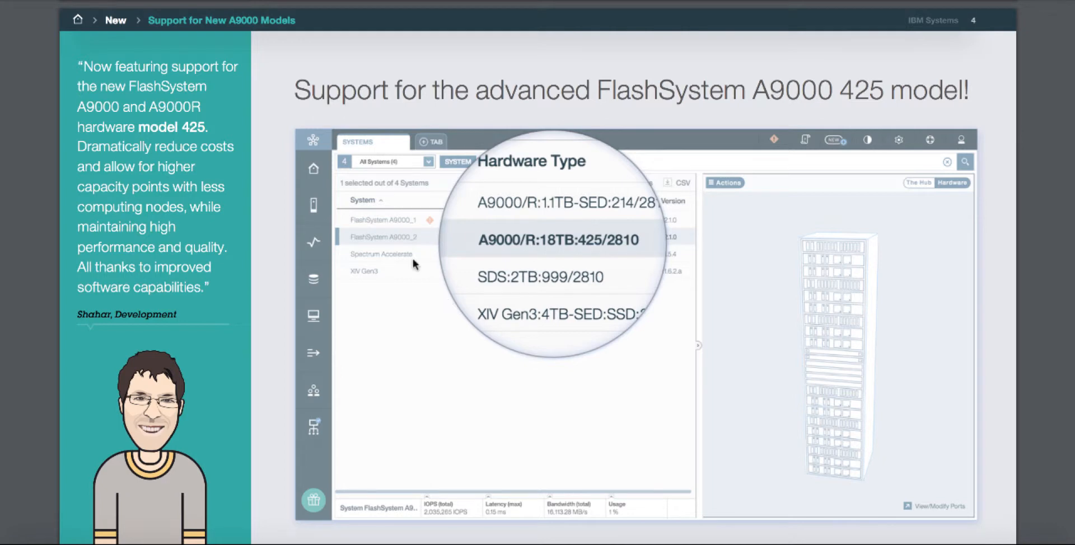
mouse_move(190, 122)
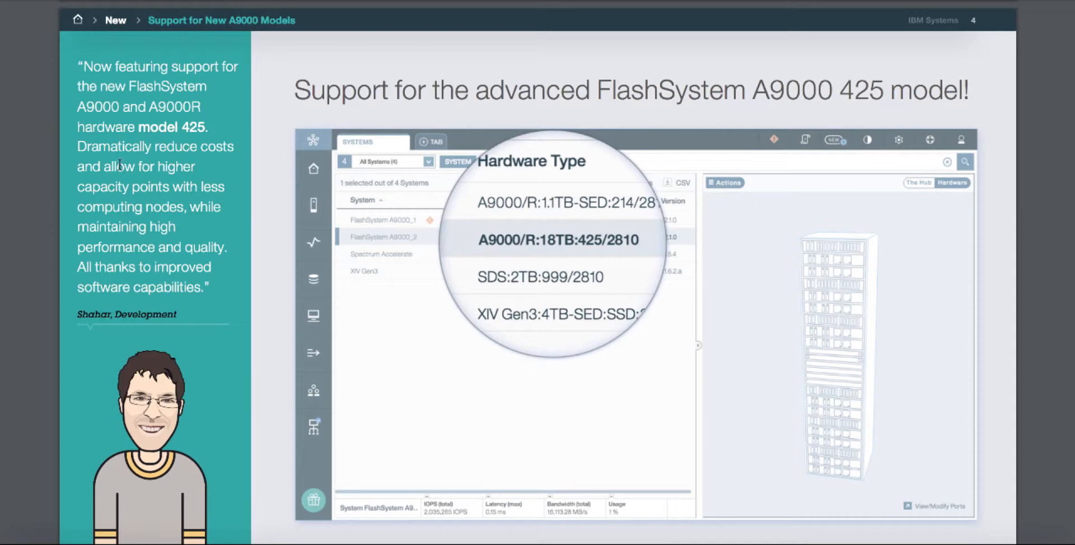
Step: Scroll down to page 5, Snapshot Scheduler
scroll("down", 3)
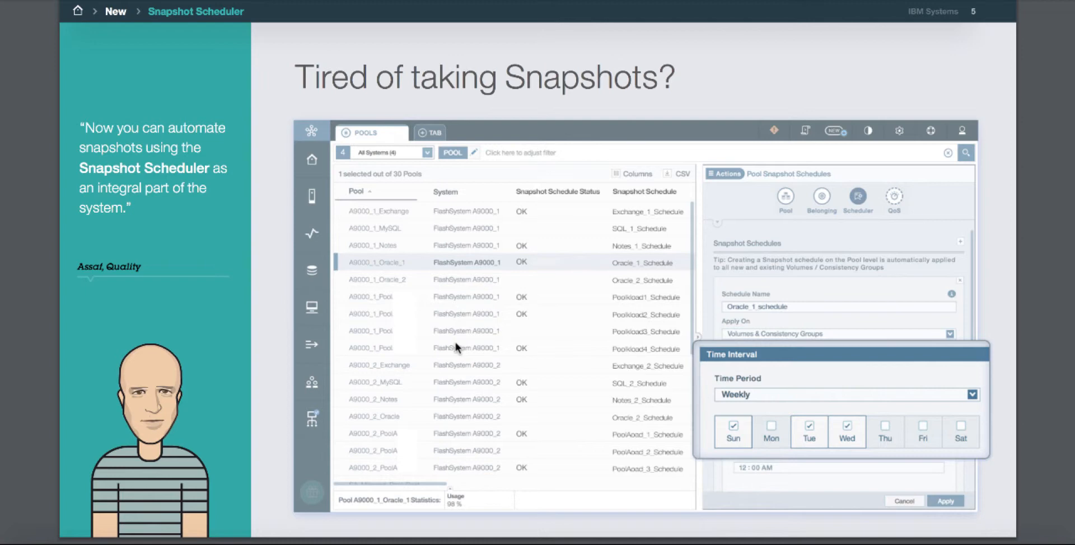
mouse_move(475, 326)
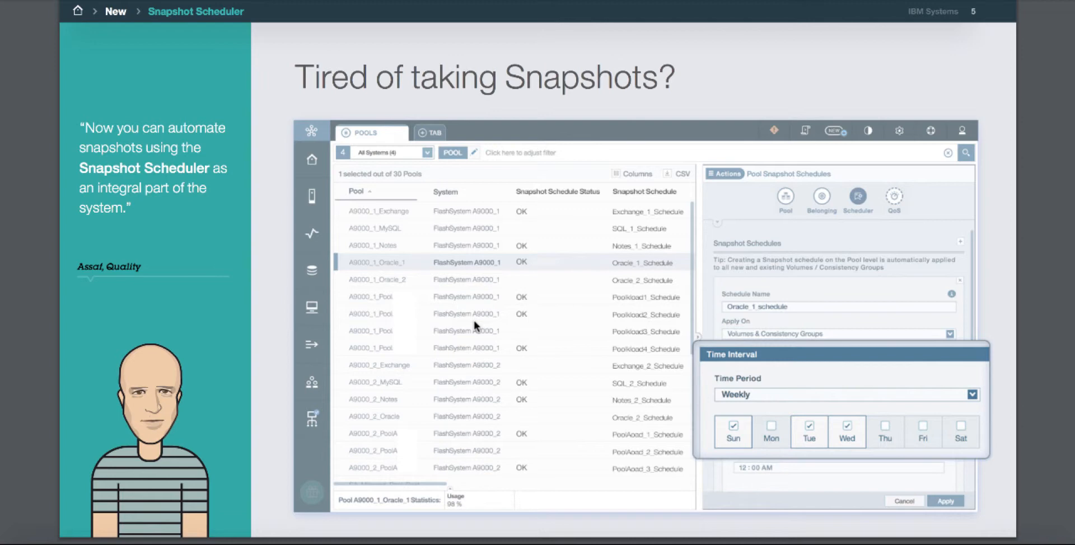
Step: Scroll down to page 6, Flexible Layout
scroll("down", 3)
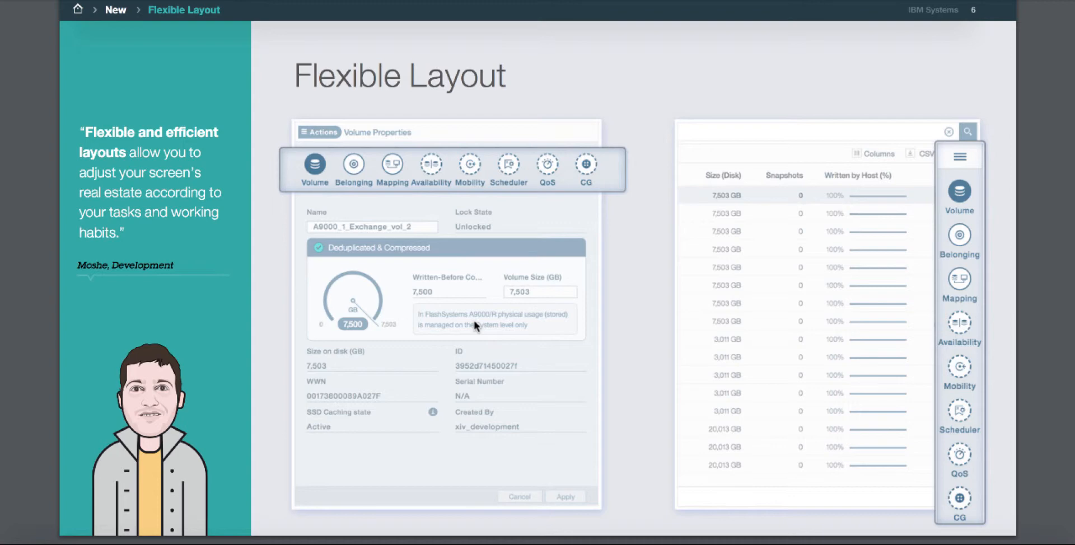
Step: Scroll to the Improved Host Awareness Experience page and review its screenshots
scroll("down", 3)
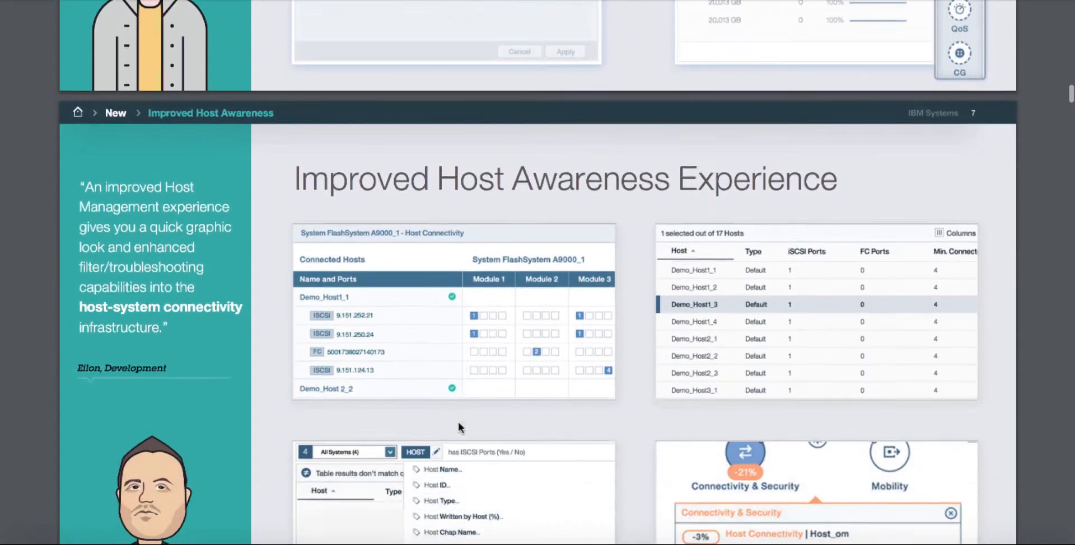
scroll("down", 3)
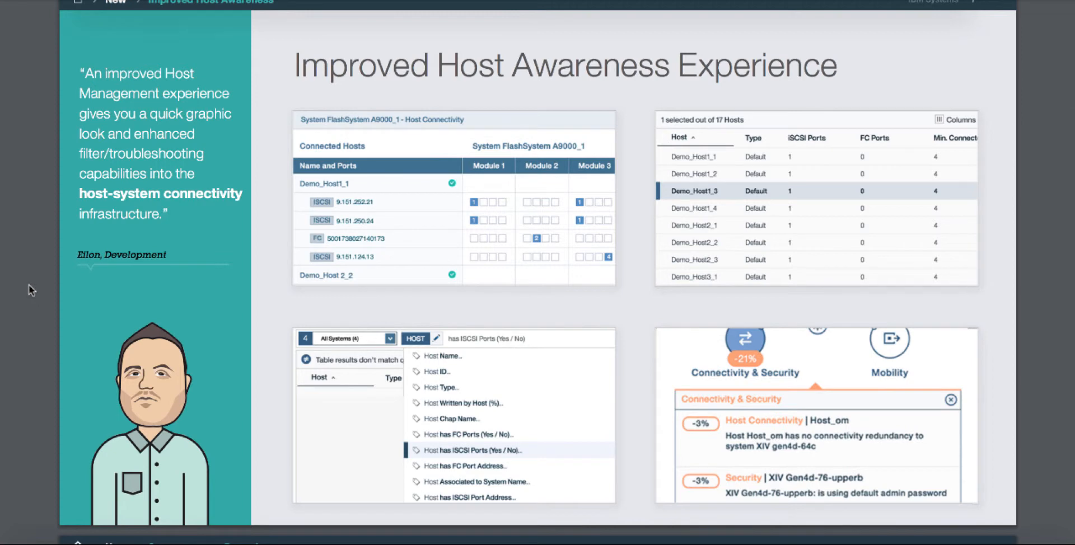
mouse_move(94, 218)
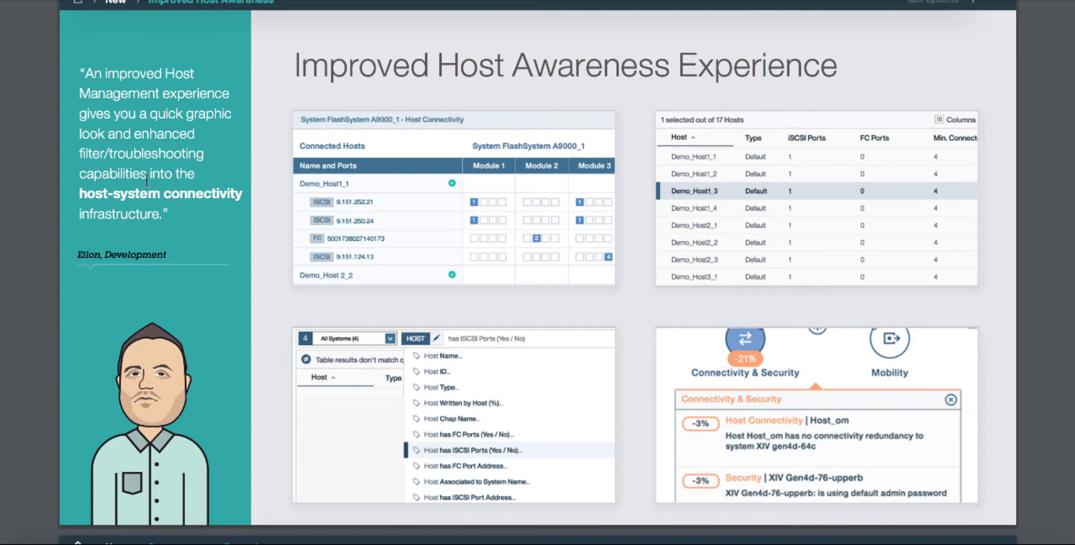
mouse_move(379, 272)
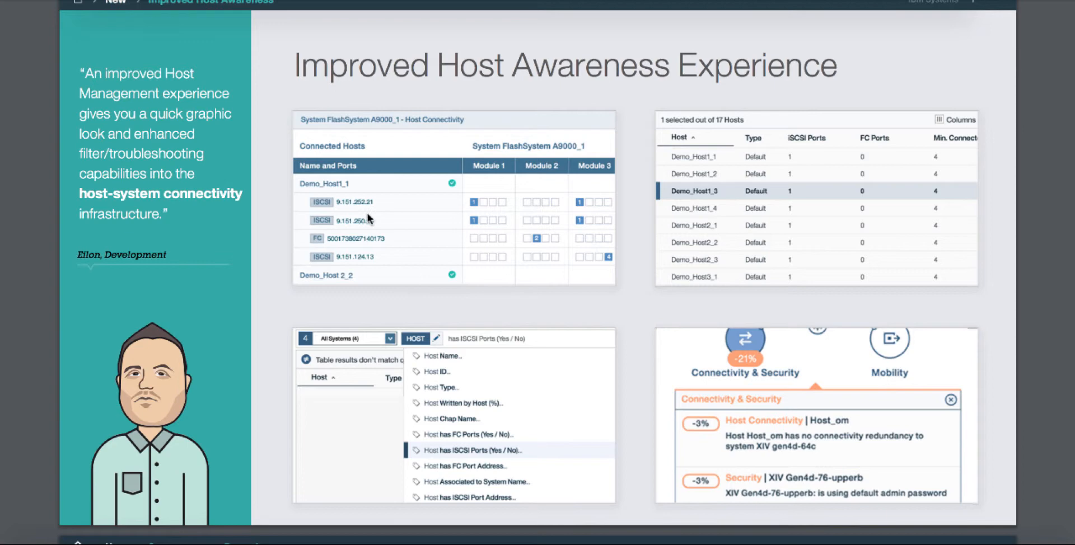
mouse_move(483, 197)
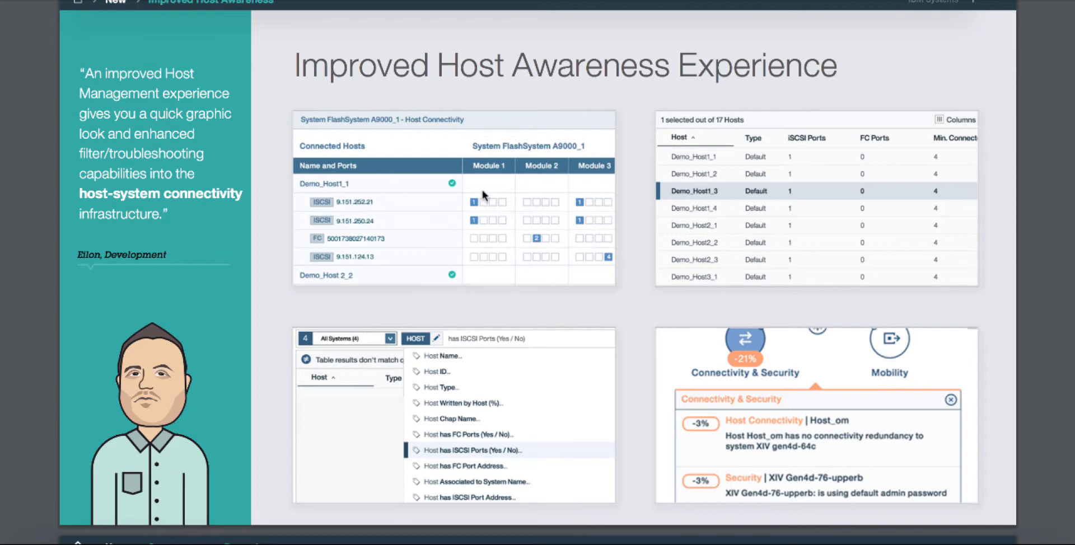
mouse_move(583, 205)
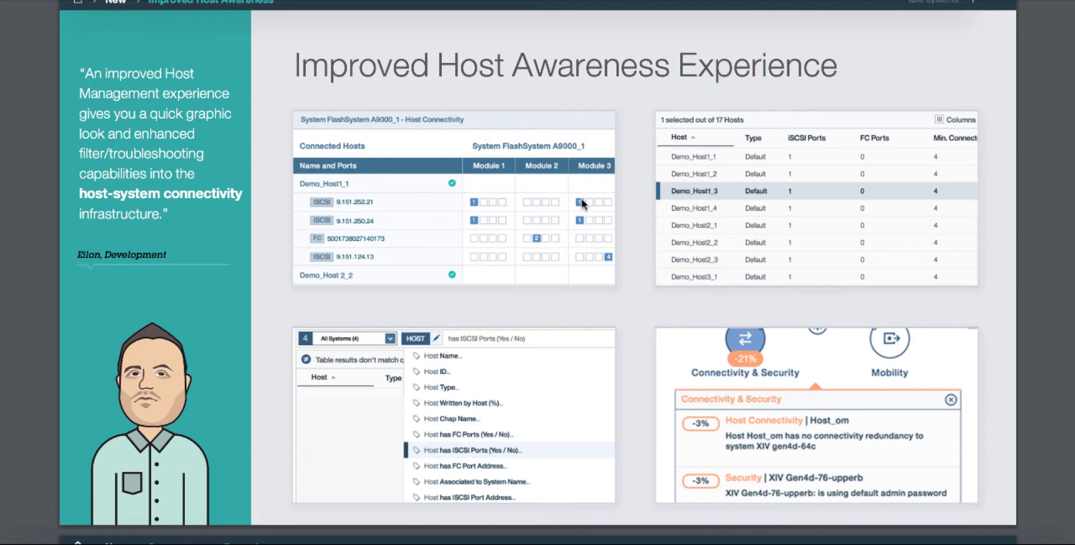
mouse_move(486, 197)
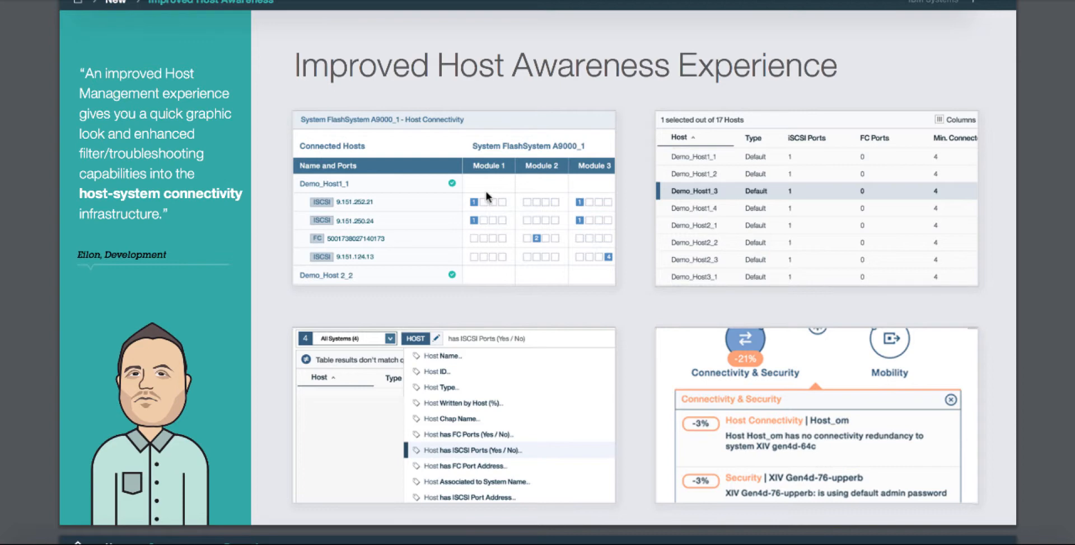
mouse_move(454, 190)
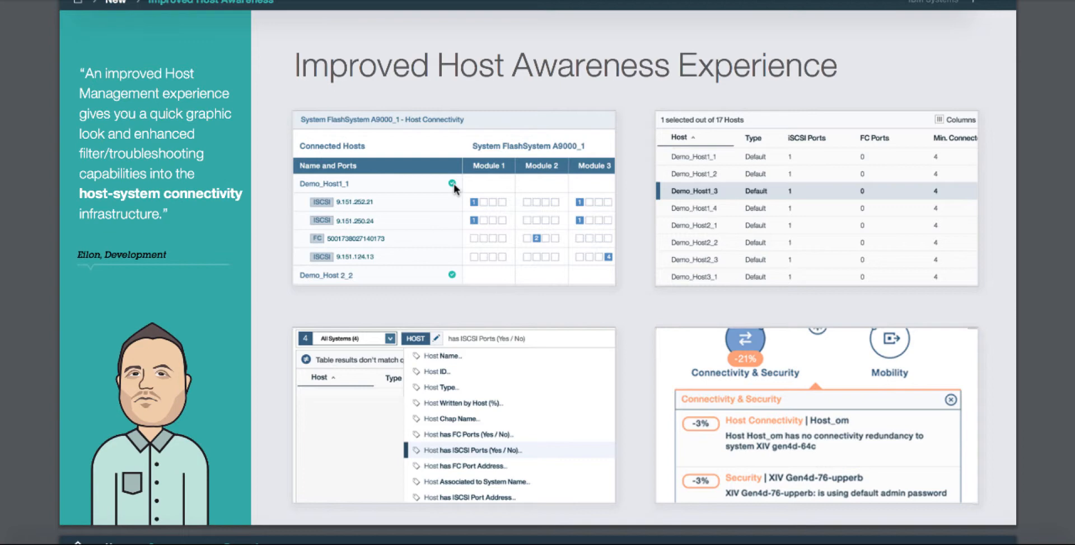
mouse_move(824, 211)
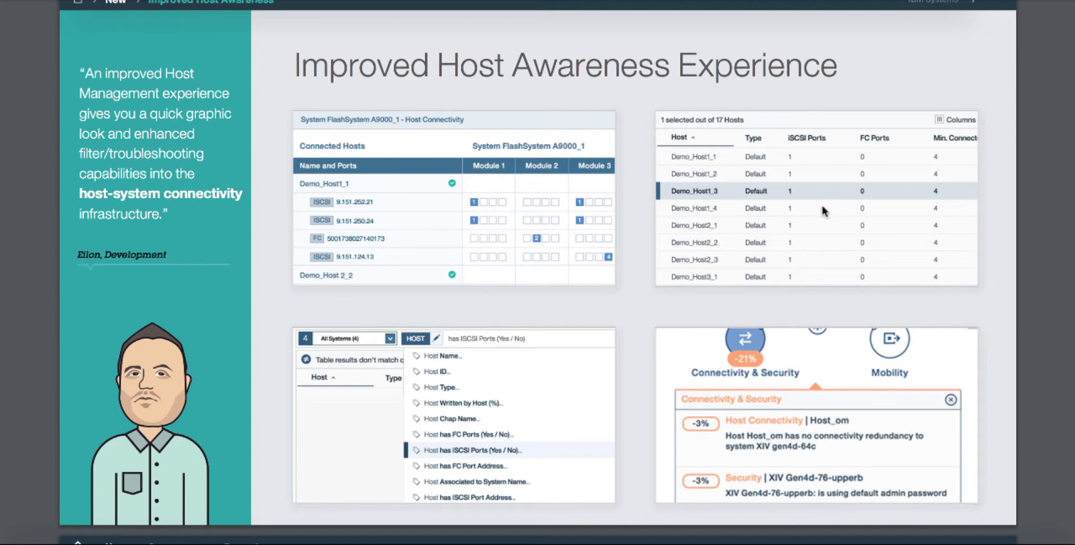
mouse_move(790, 152)
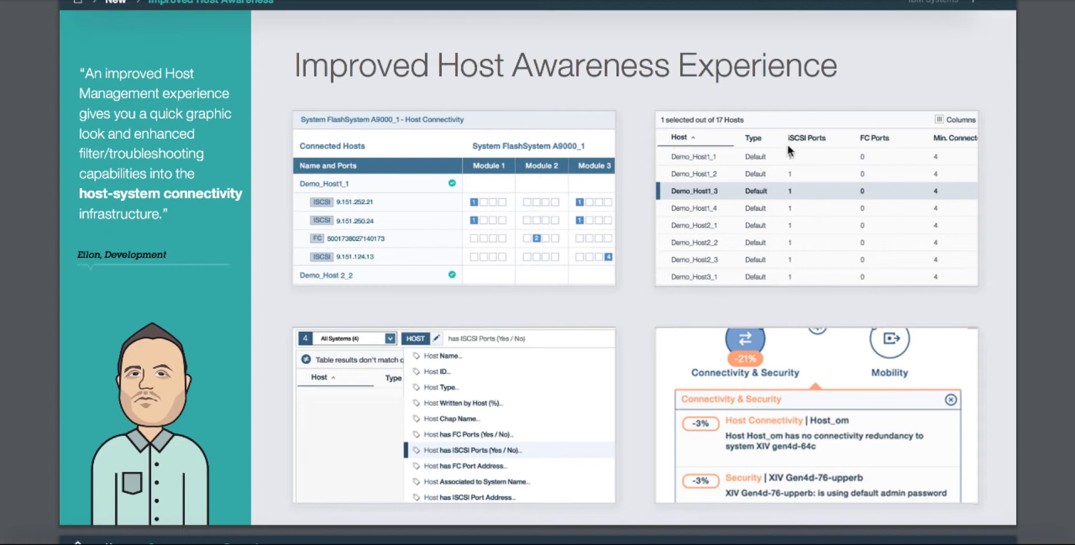
mouse_move(853, 284)
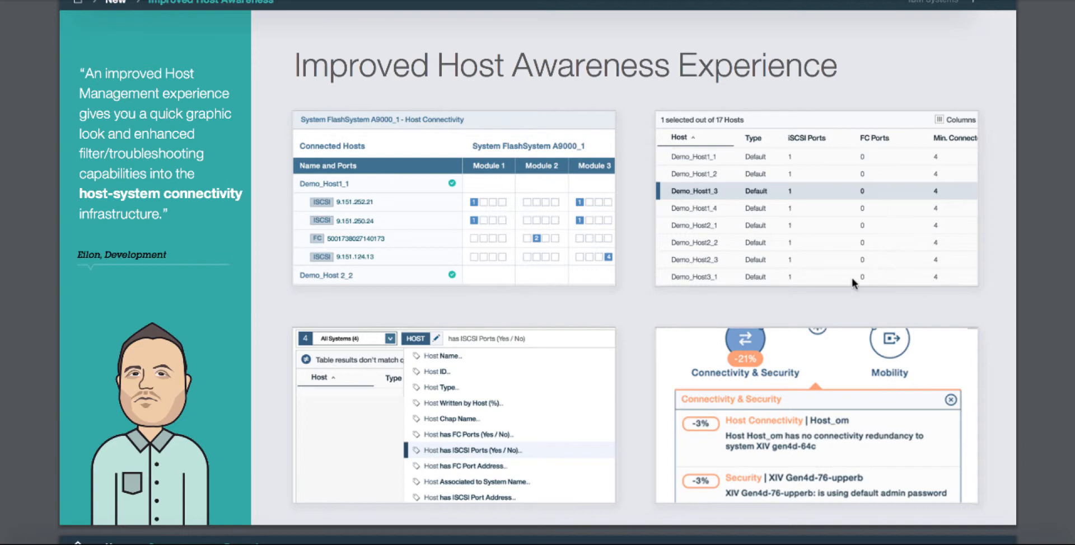
mouse_move(822, 142)
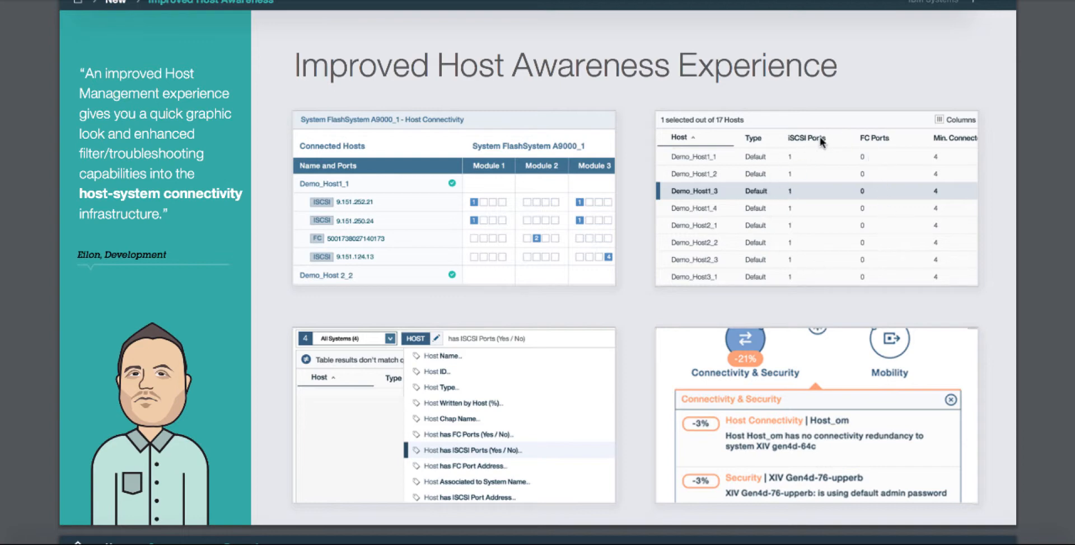
mouse_move(778, 261)
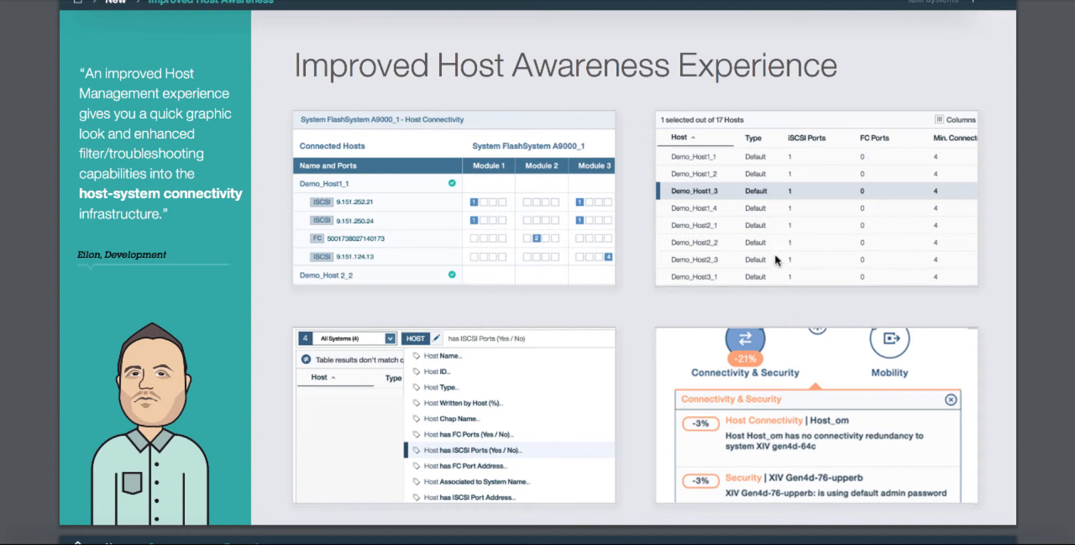
mouse_move(413, 390)
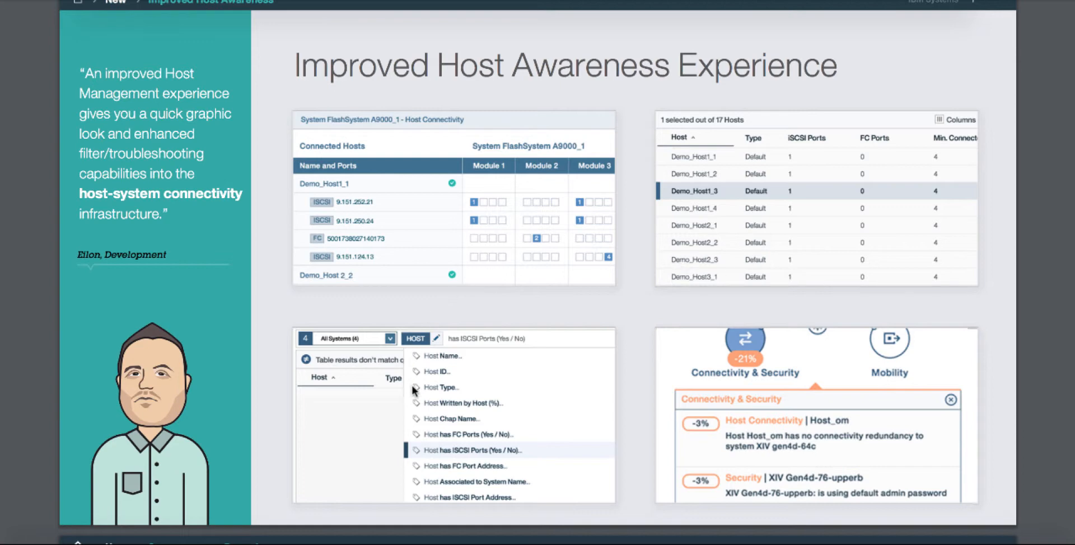
mouse_move(458, 456)
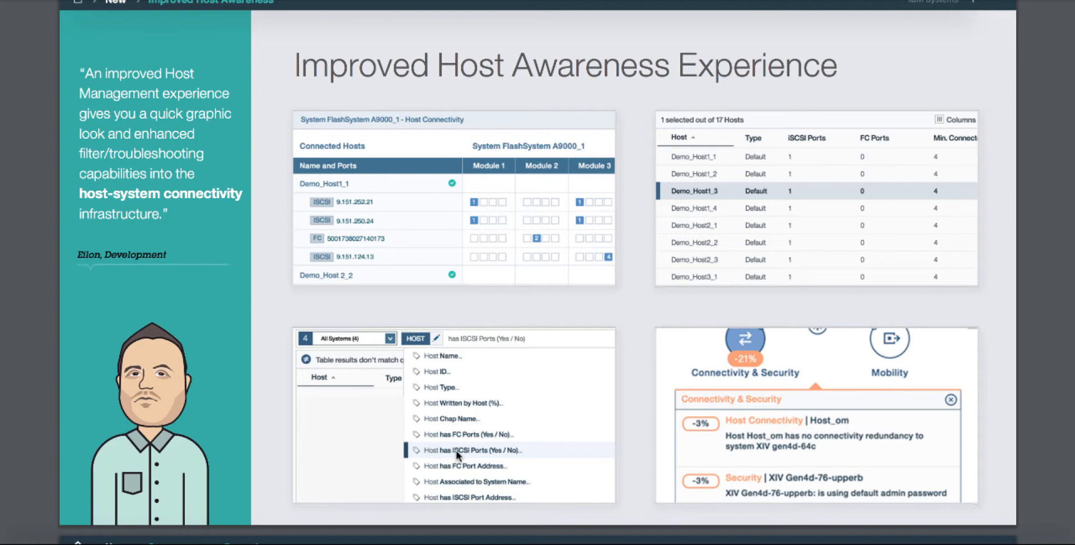
mouse_move(473, 470)
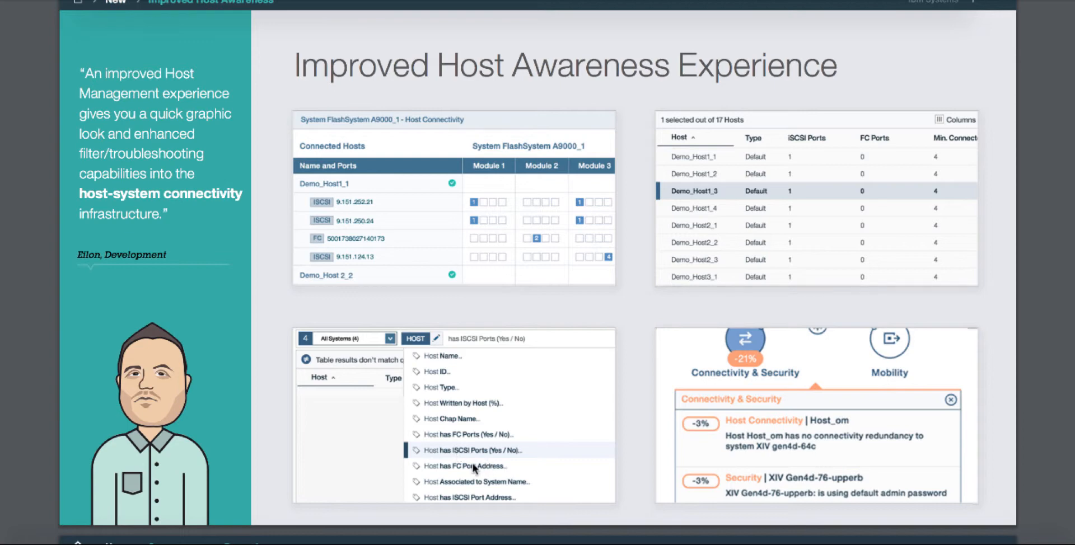
mouse_move(467, 456)
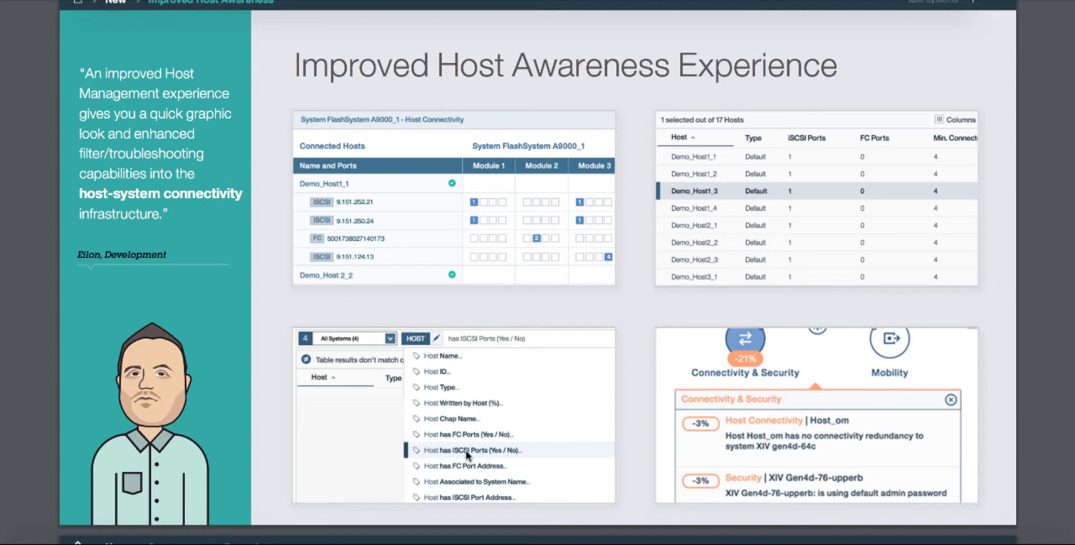
mouse_move(912, 430)
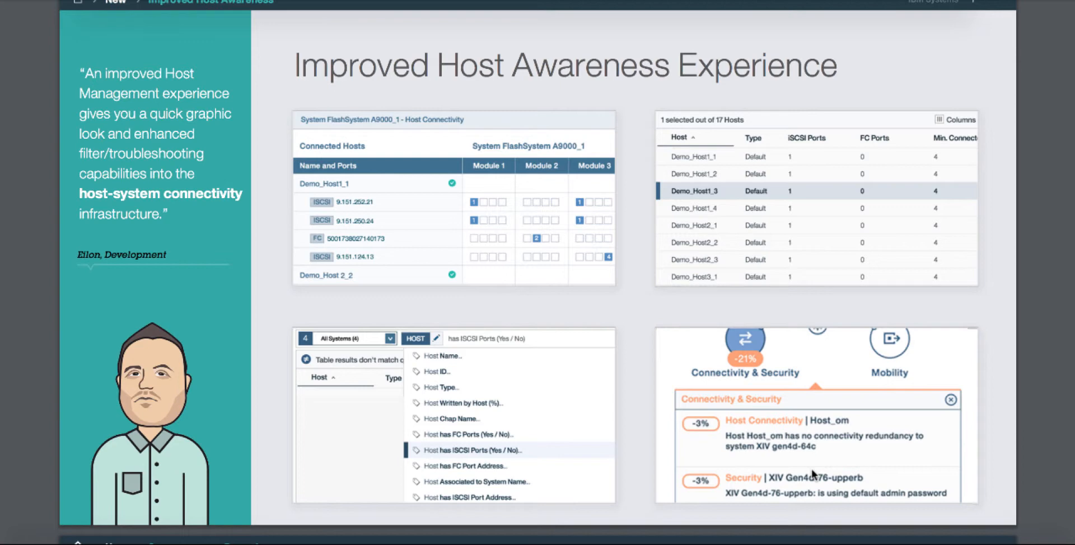
mouse_move(874, 454)
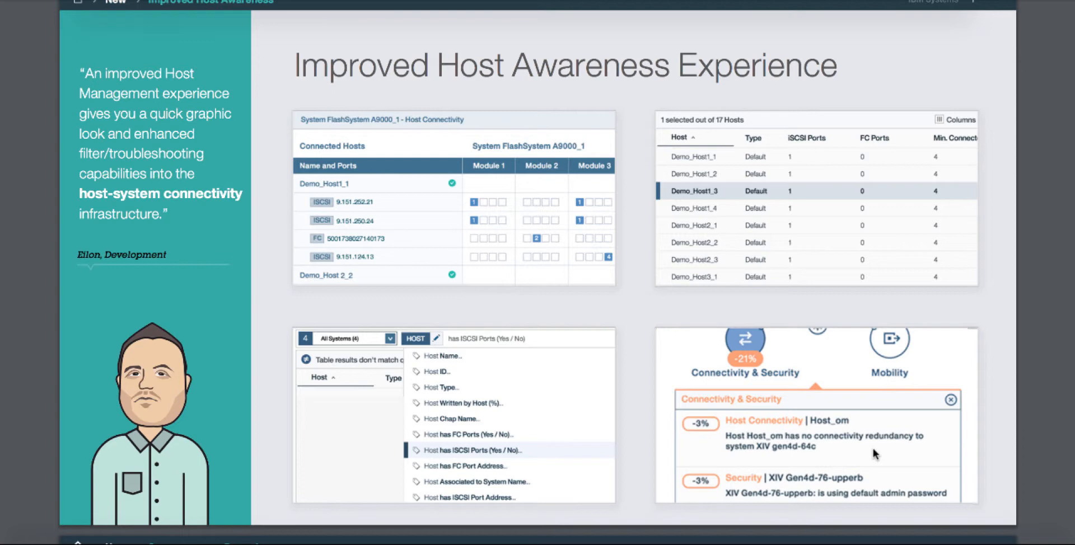
mouse_move(812, 378)
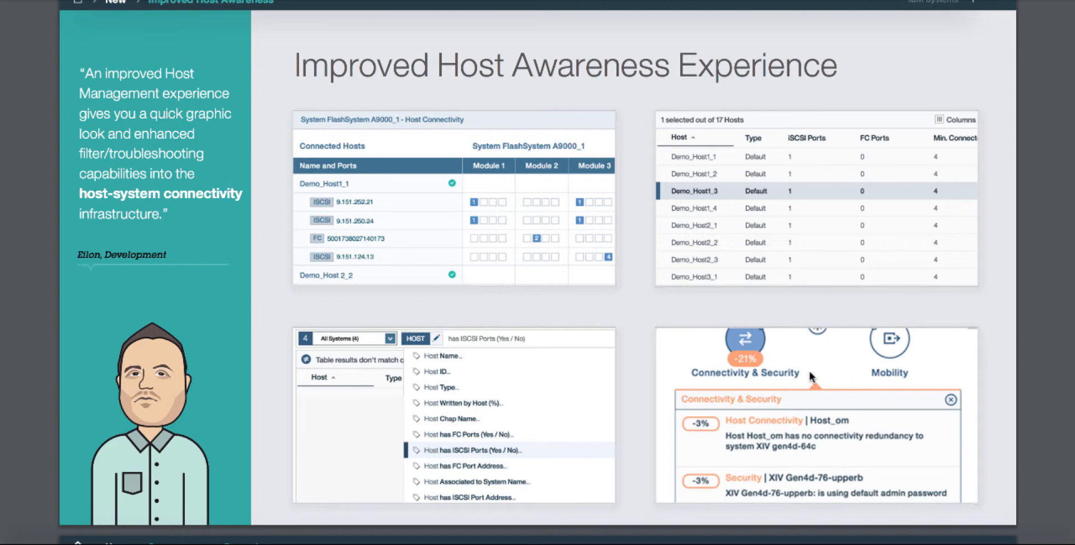
Step: Scroll to page 8, 'Support is now even more proactive'
scroll("down", 3)
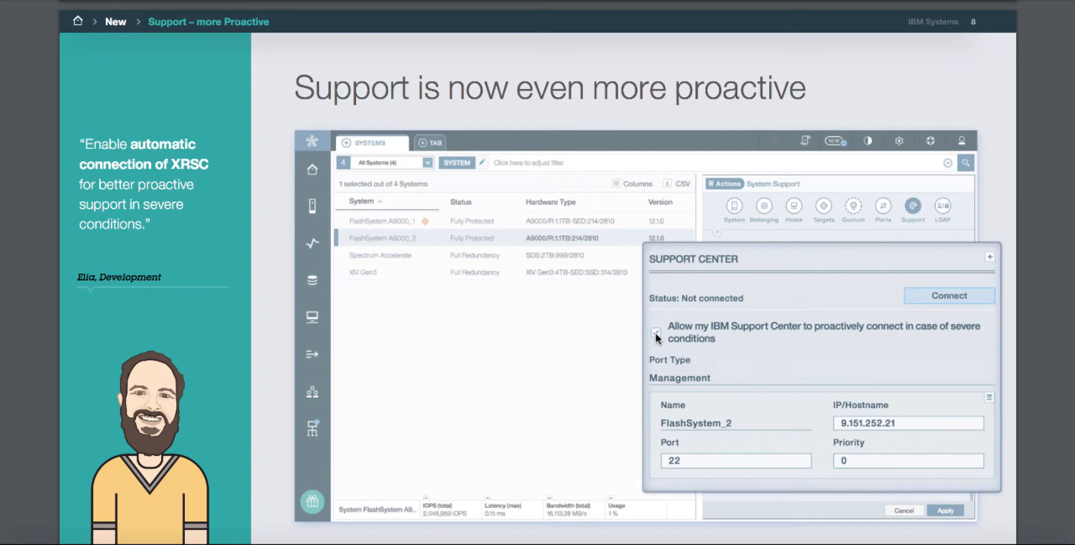
left_click(655, 333)
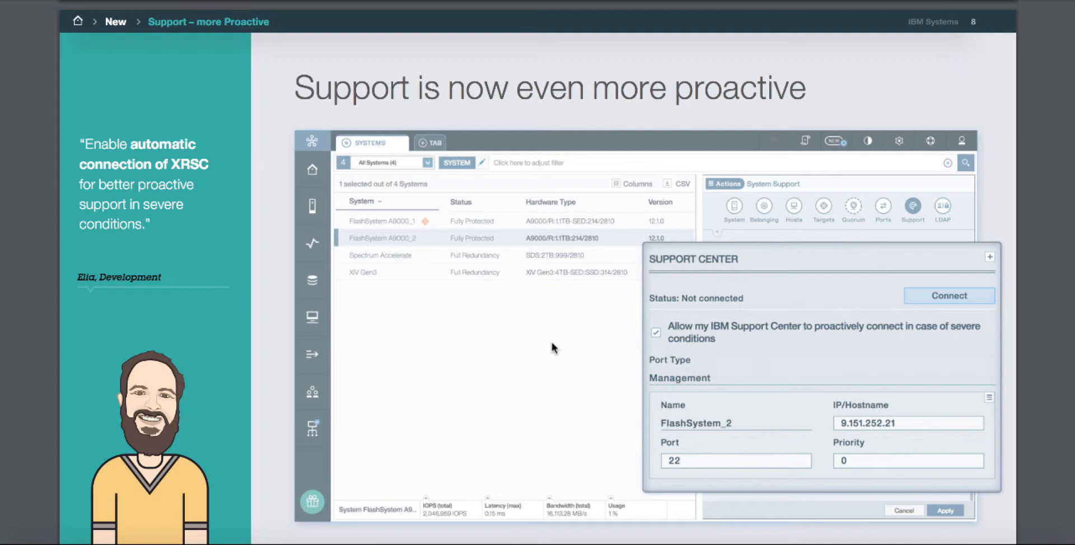
Step: Scroll past the Wildcards page to page 10 on the Management Server
scroll("down", 3)
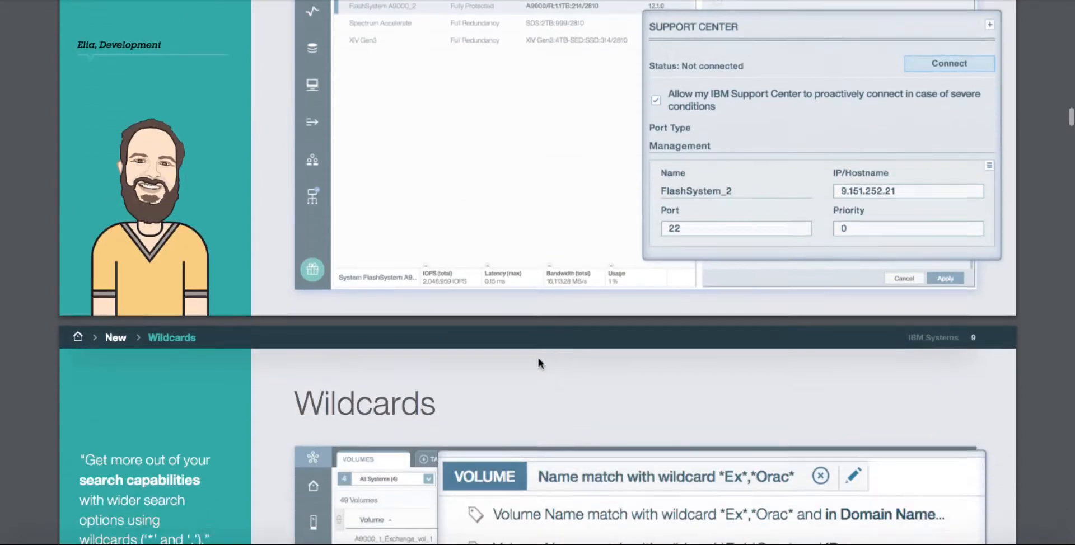
scroll("down", 3)
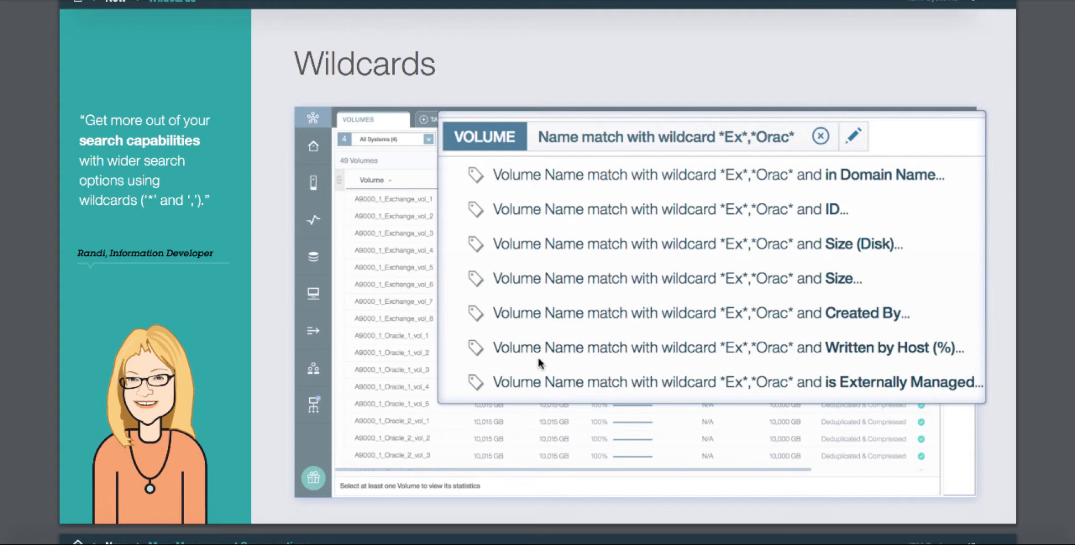
mouse_move(213, 167)
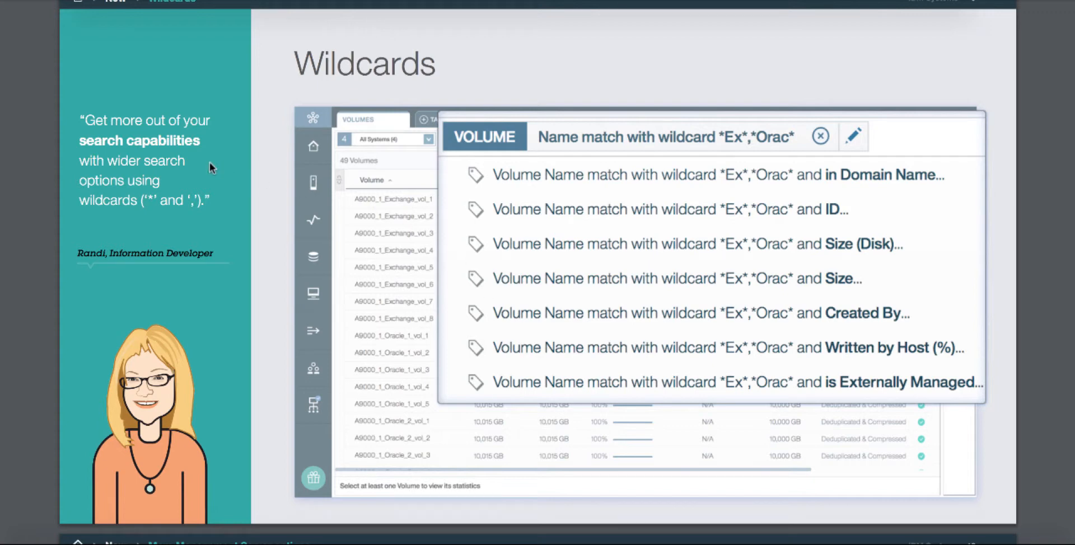
mouse_move(189, 159)
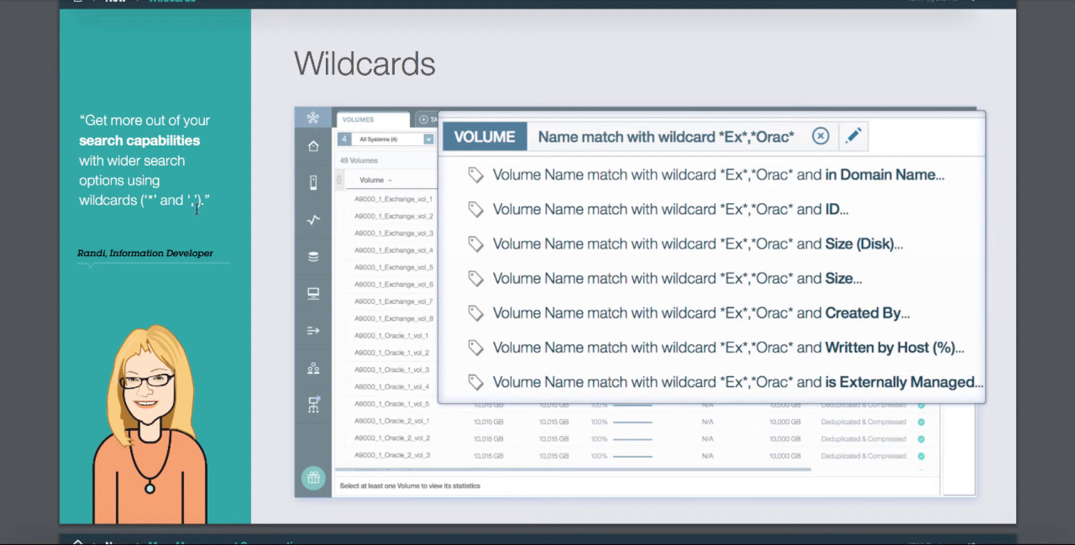
mouse_move(729, 144)
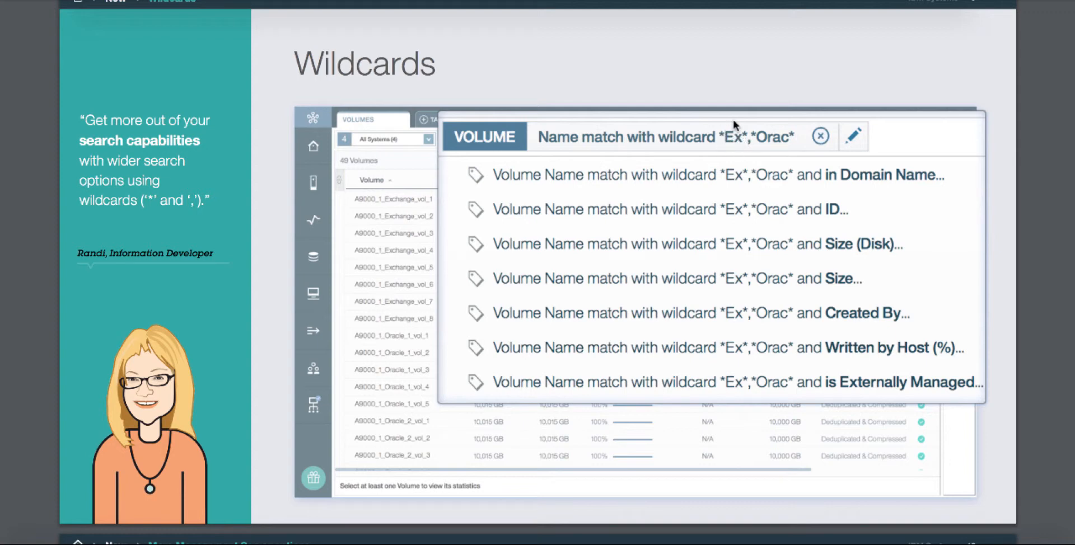
mouse_move(791, 141)
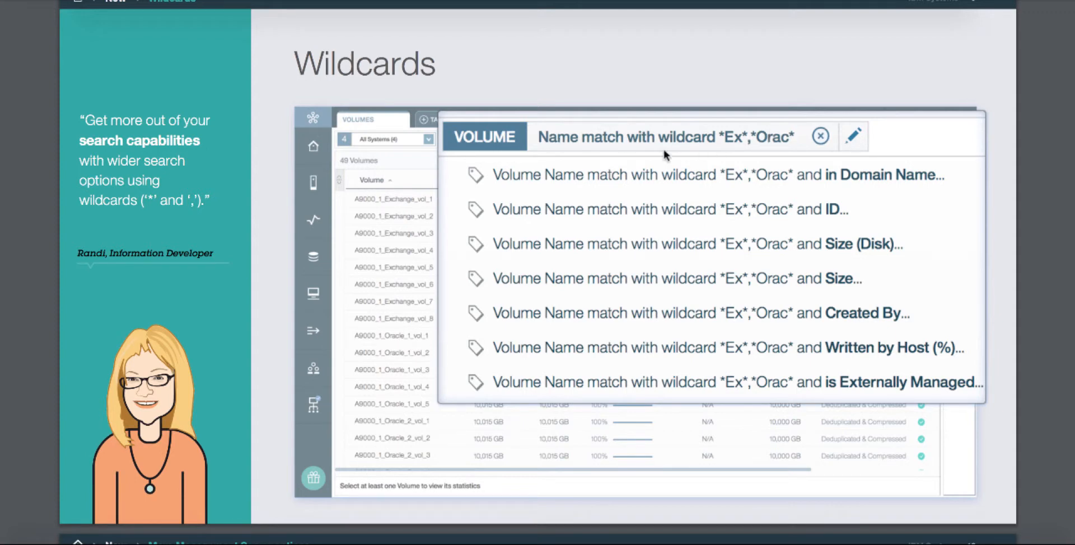
mouse_move(619, 194)
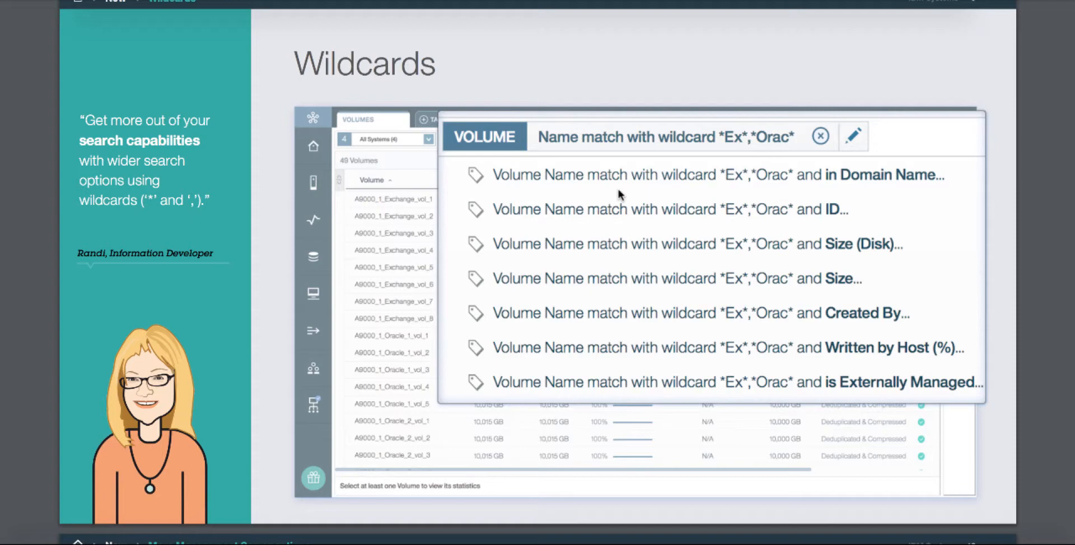
scroll("down", 3)
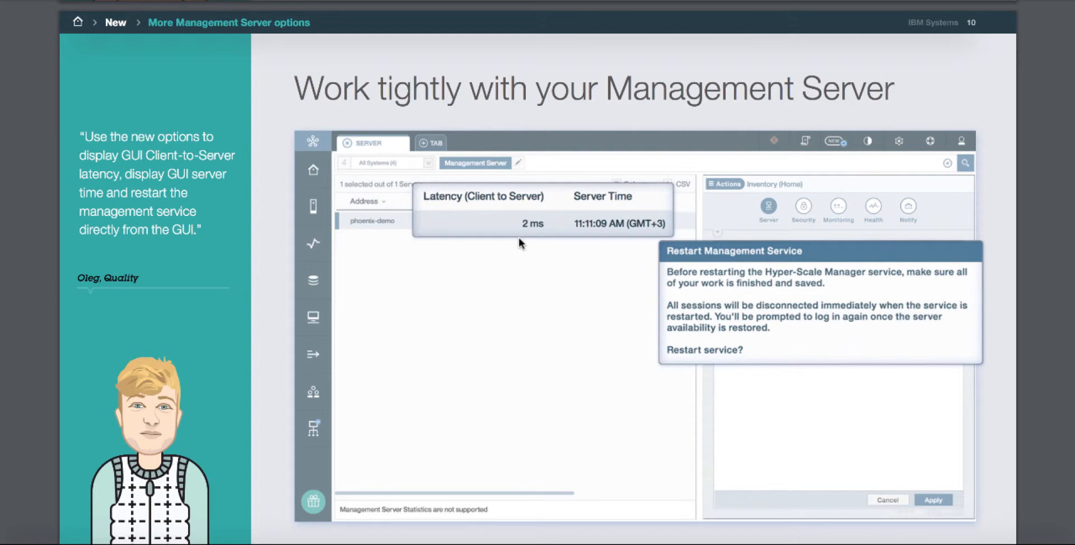
mouse_move(522, 231)
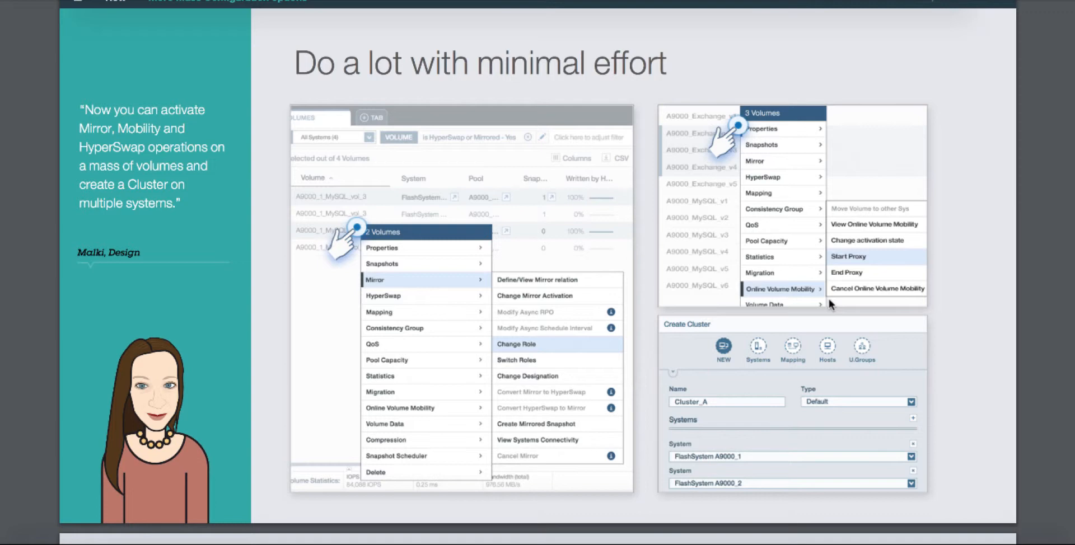
mouse_move(702, 317)
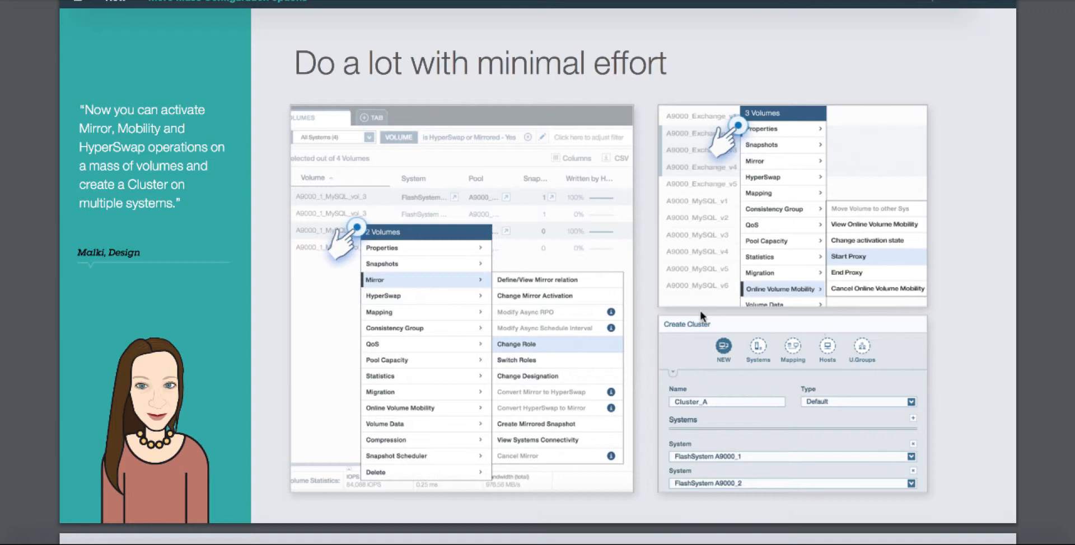
mouse_move(691, 329)
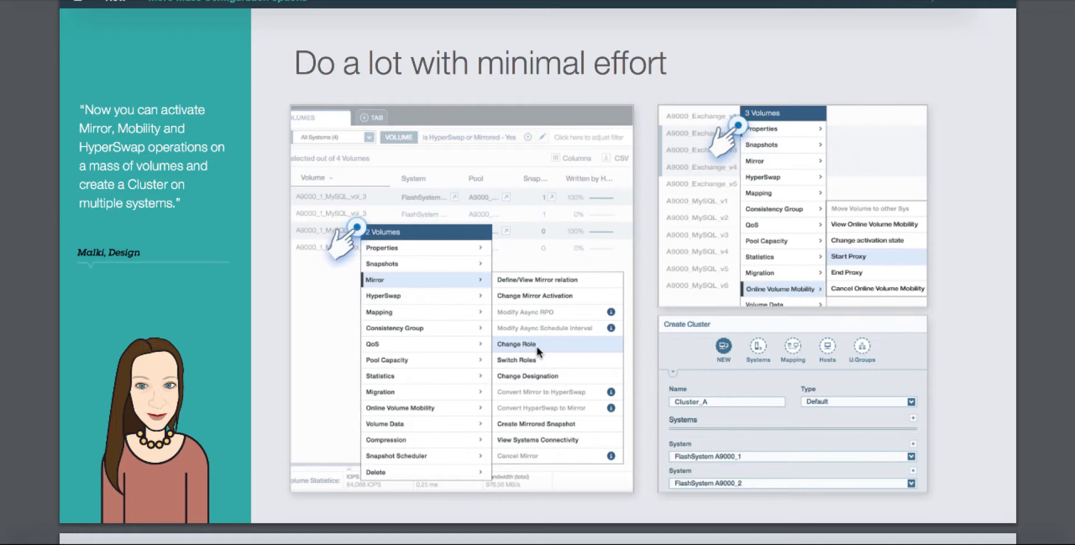
mouse_move(541, 350)
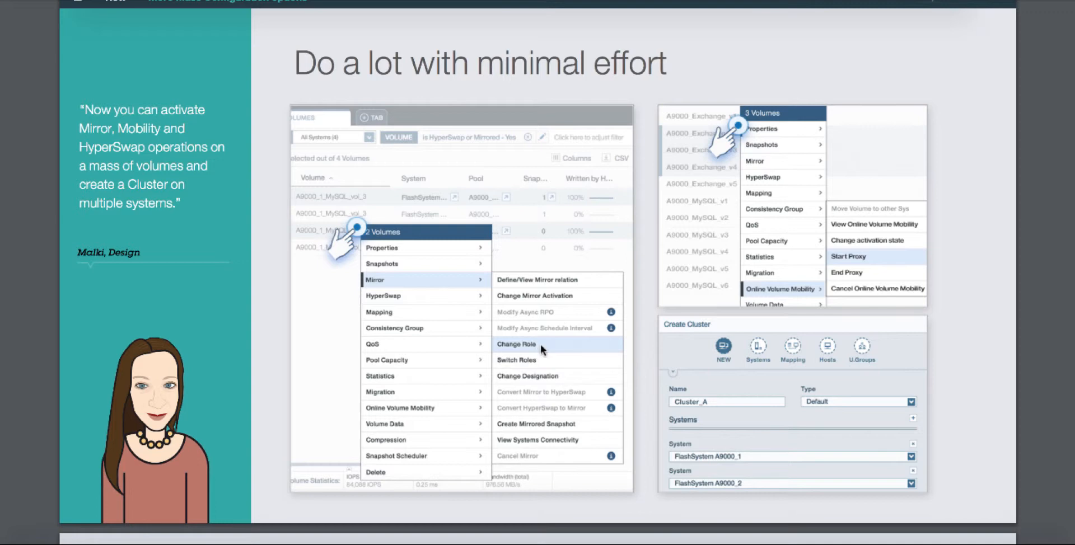
mouse_move(848, 275)
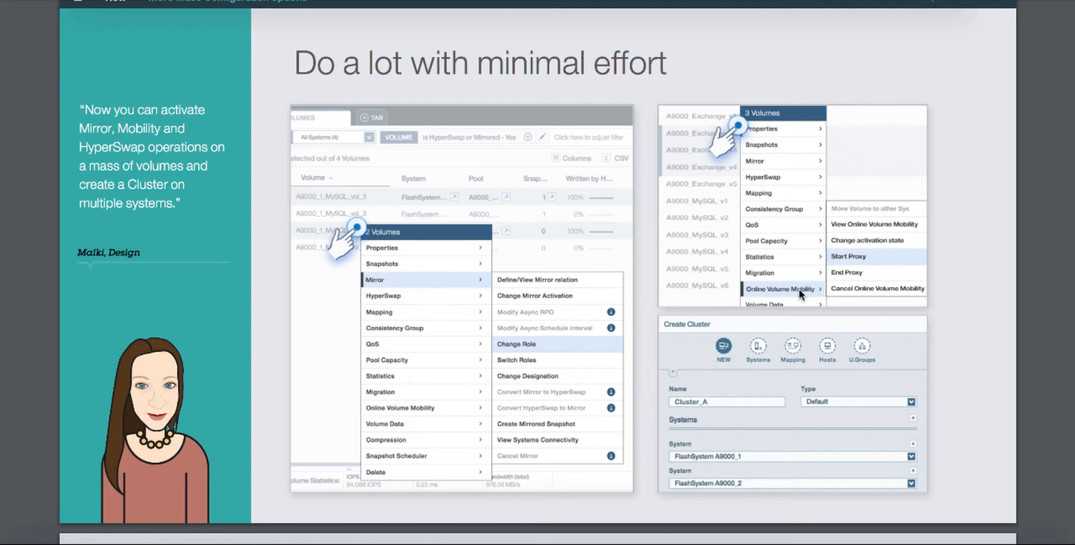
mouse_move(863, 280)
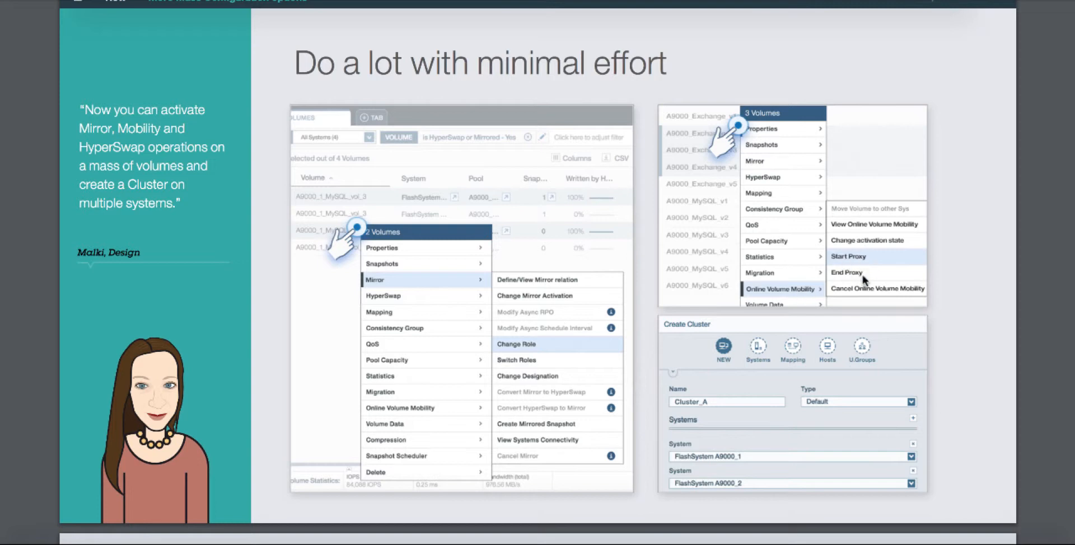
mouse_move(812, 473)
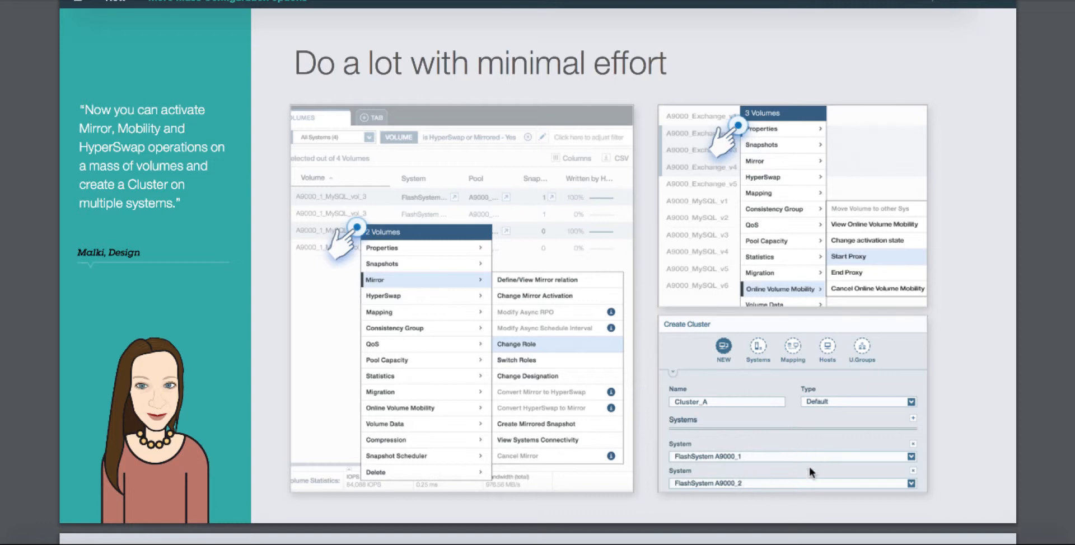
Step: Scroll to the 'Do a lot with minimal effort' slide on mass volume operations
scroll("down", 3)
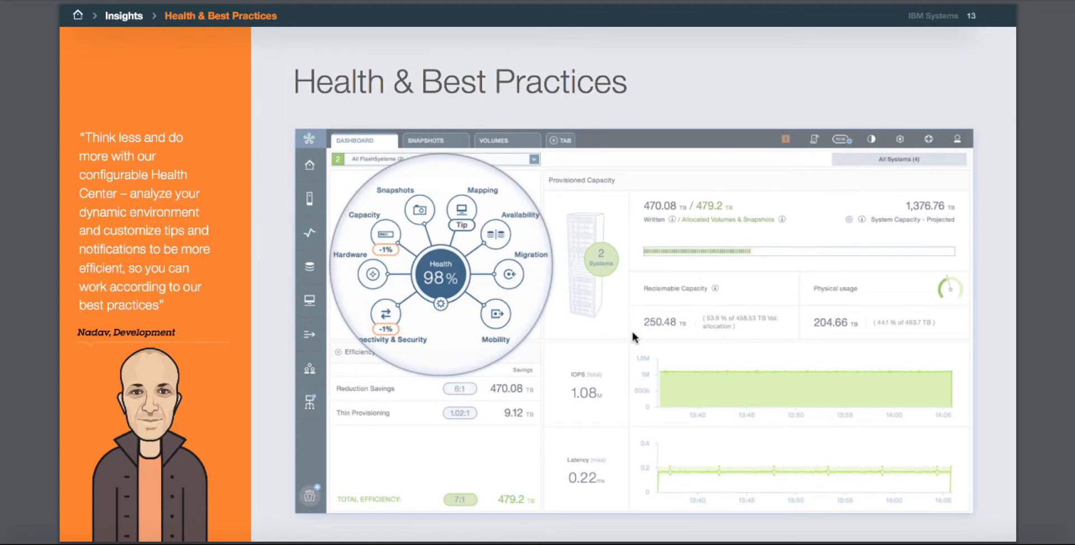
mouse_move(439, 360)
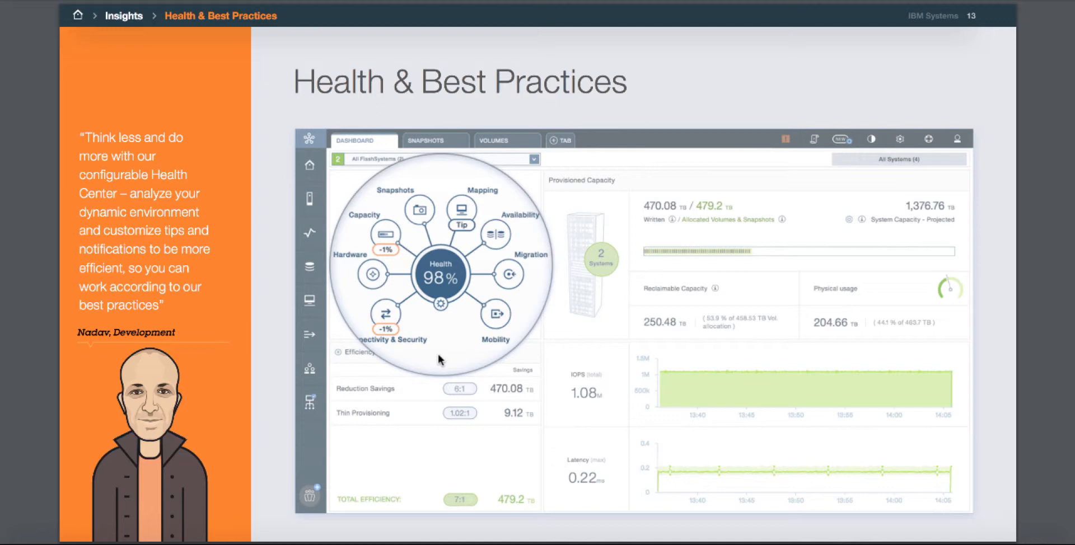
mouse_move(431, 216)
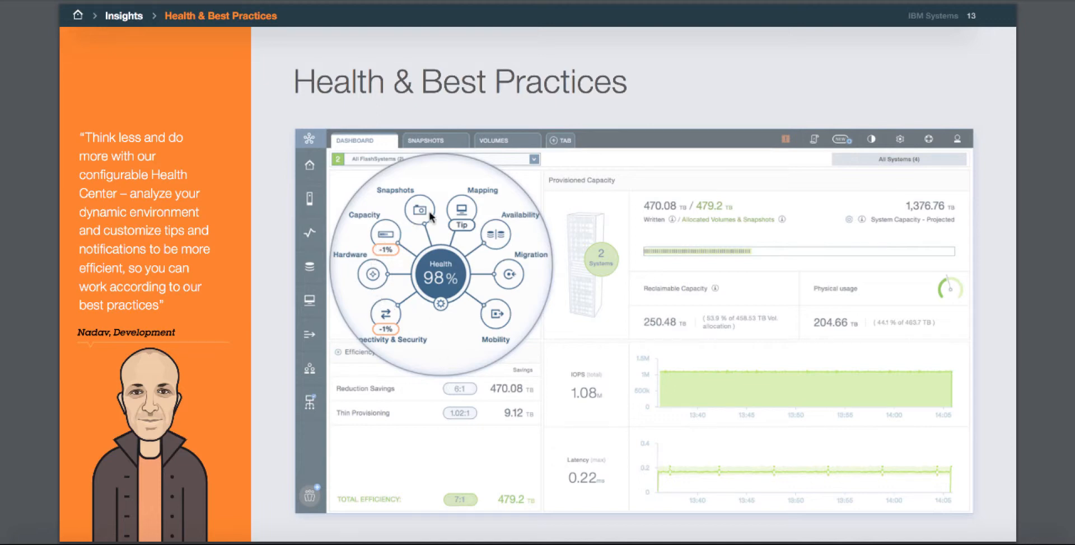
mouse_move(382, 237)
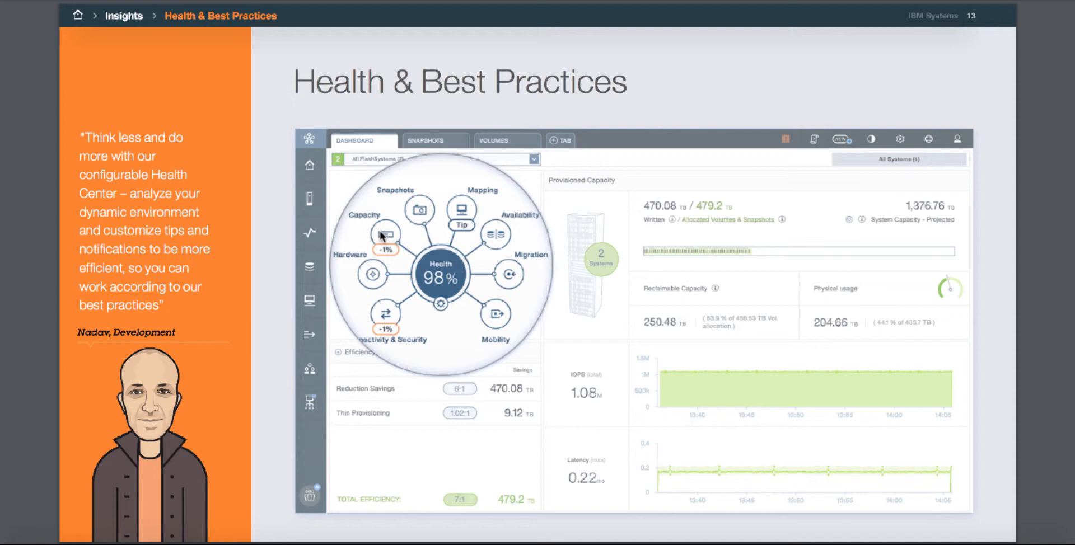
mouse_move(381, 322)
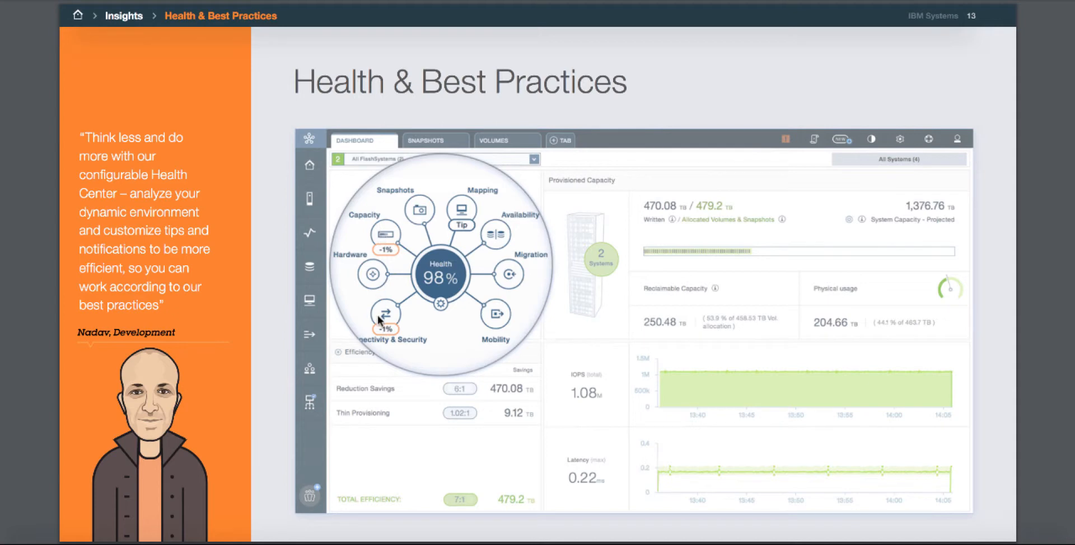
Step: Scroll past Health & Best Practices toward page 14, Learning Your Habits
scroll("down", 3)
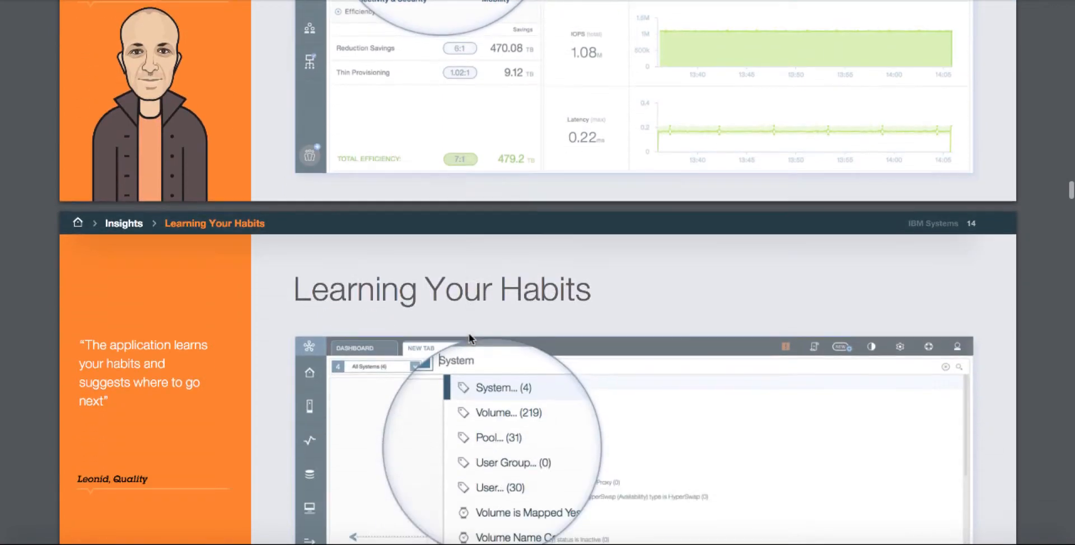
Step: Scroll through page 14, 'Learning Your Habits', until page 15 starts appearing
scroll("down", 3)
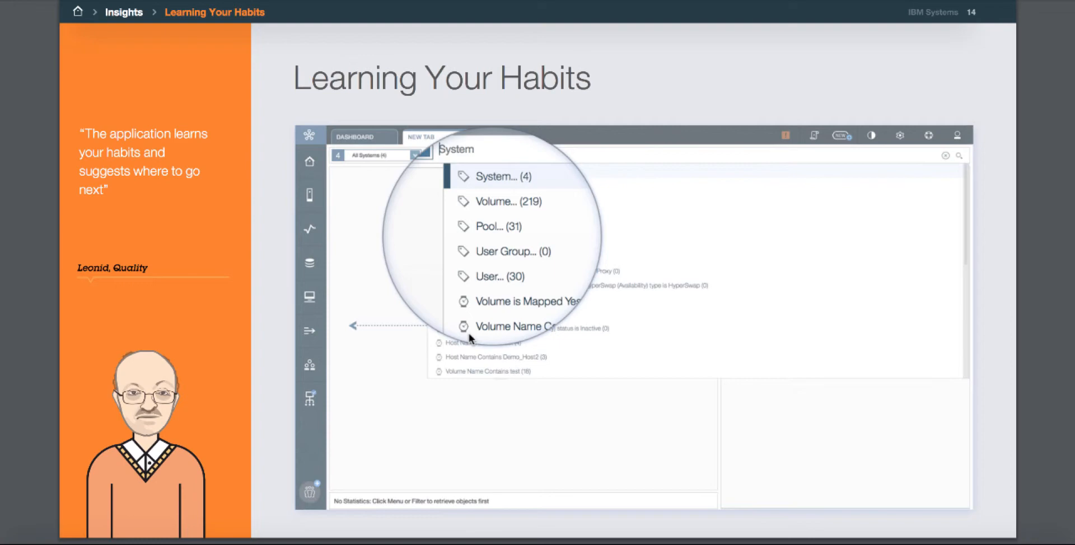
scroll("down", 3)
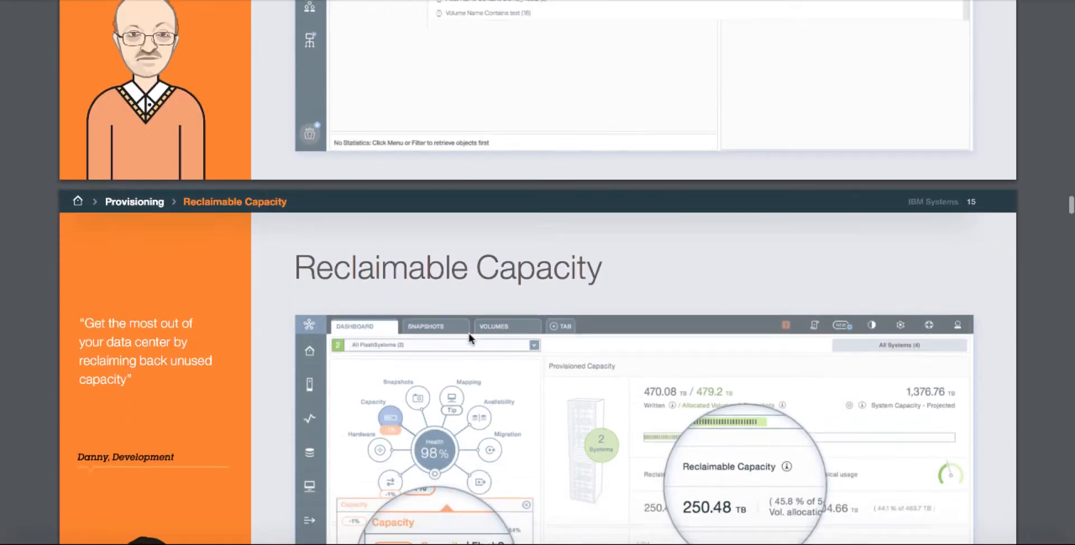
Step: Scroll back up so page 15, 'Reclaimable Capacity', fills the viewer
scroll("up", 3)
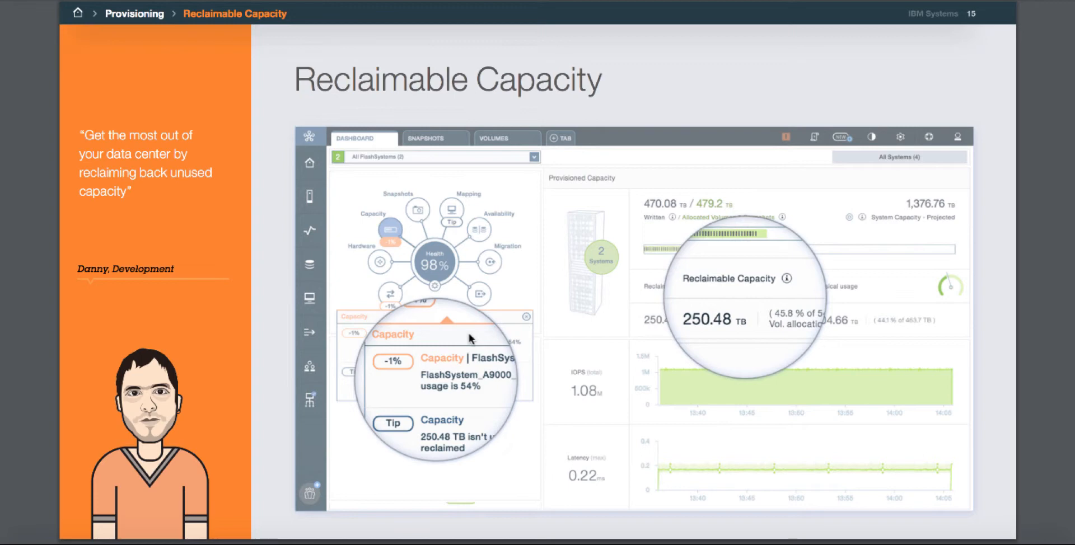
mouse_move(439, 331)
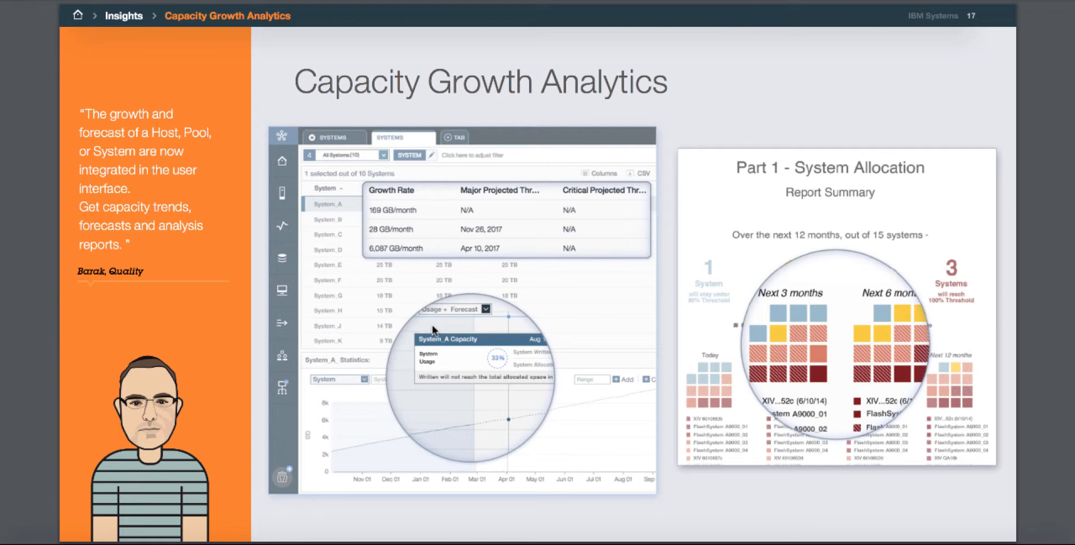
mouse_move(800, 338)
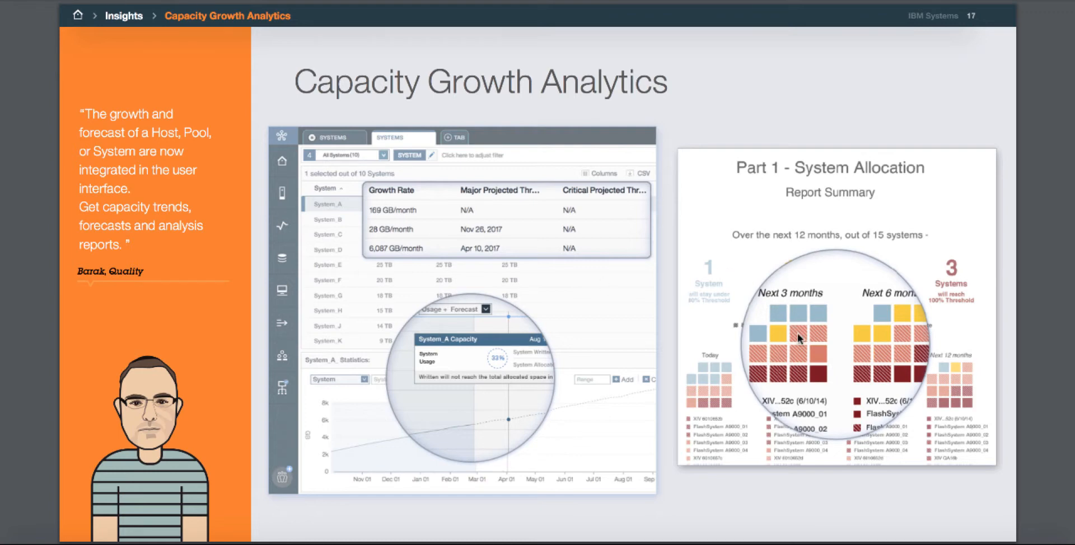
mouse_move(408, 255)
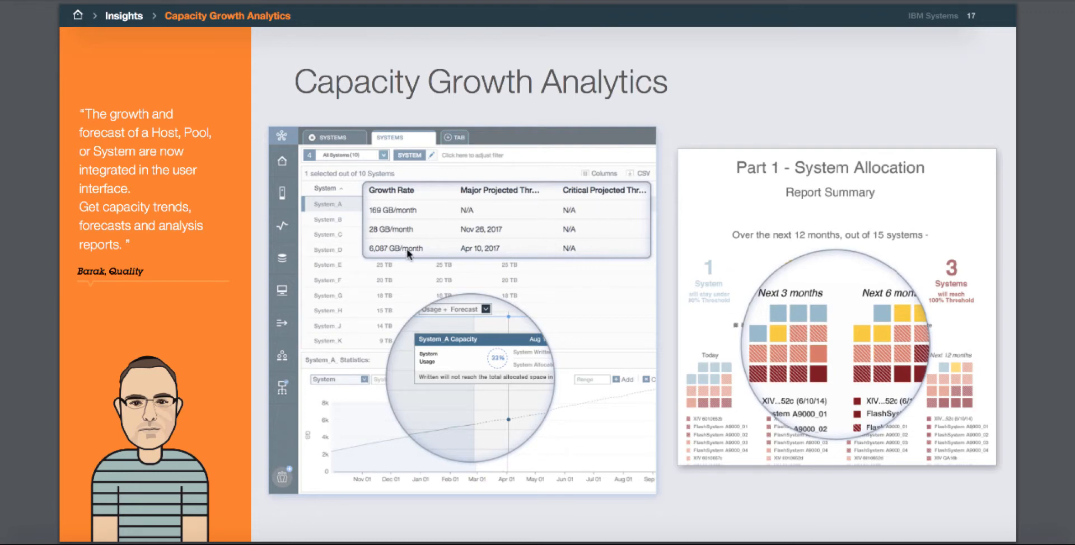
mouse_move(370, 244)
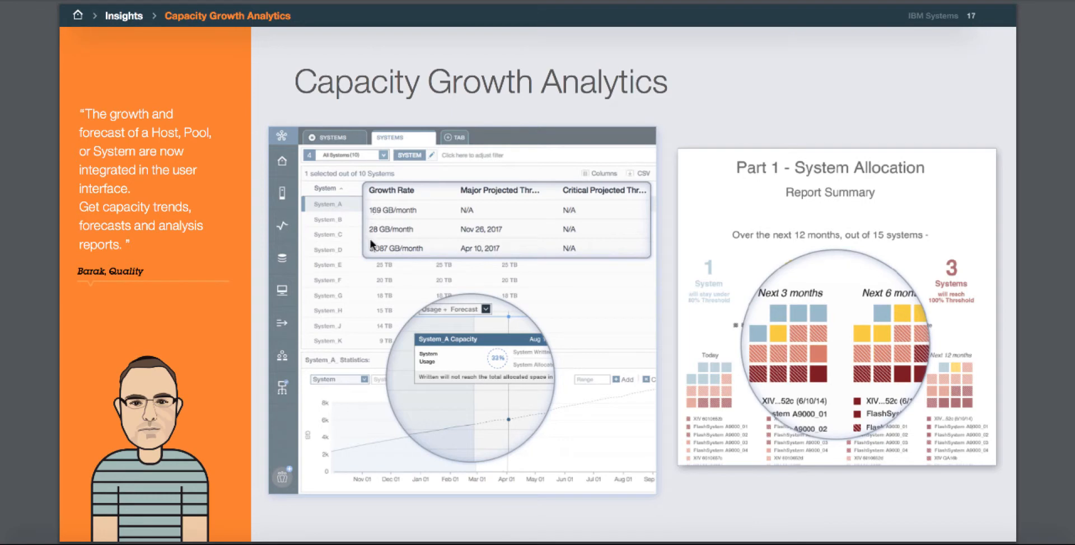
mouse_move(459, 238)
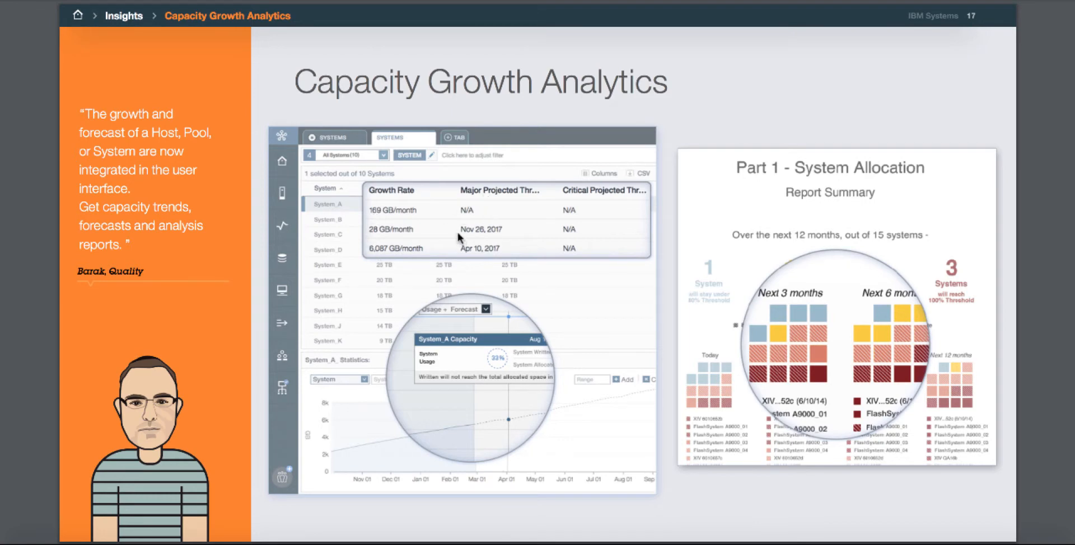
mouse_move(382, 454)
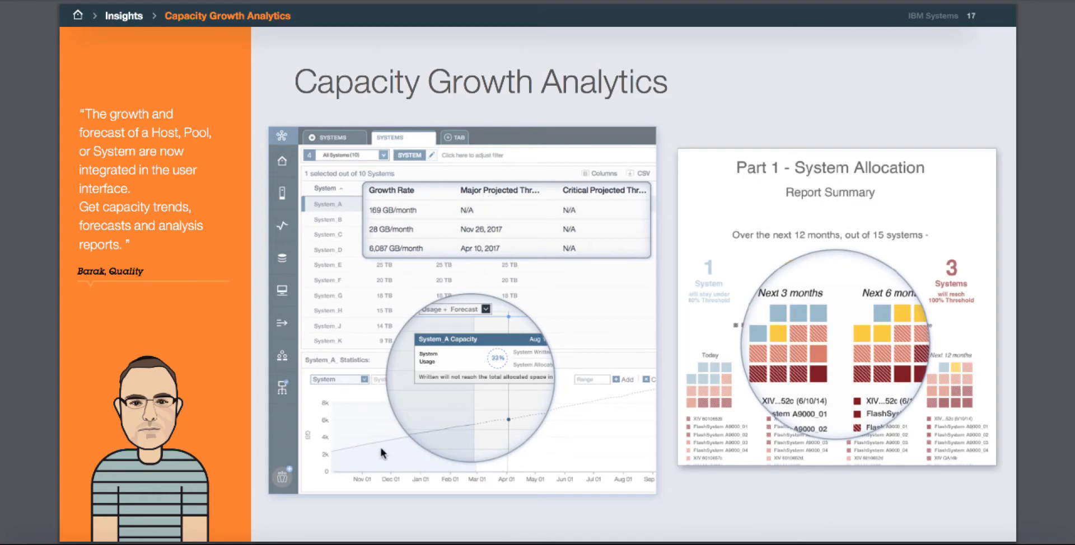
mouse_move(504, 419)
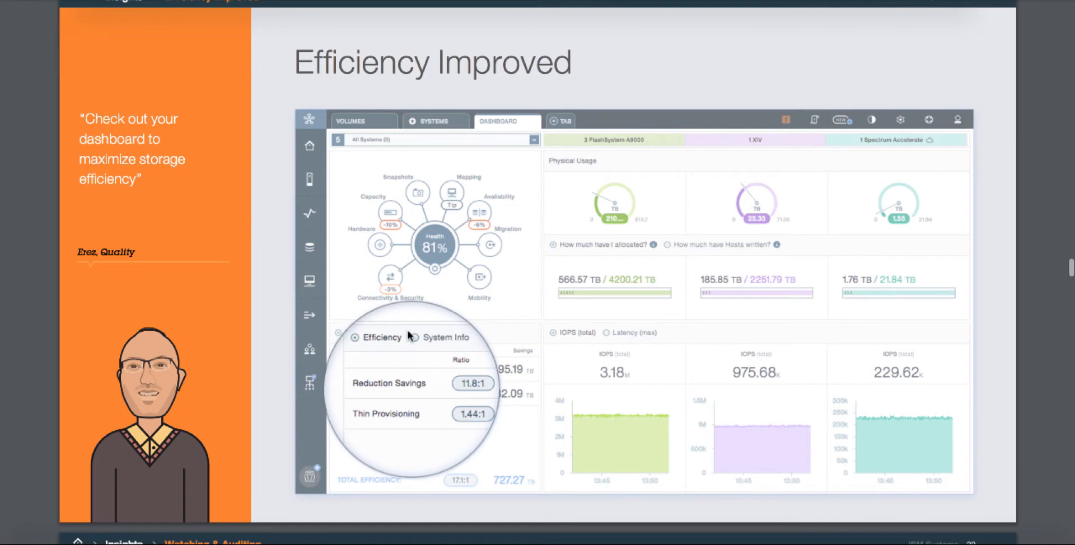
mouse_move(501, 472)
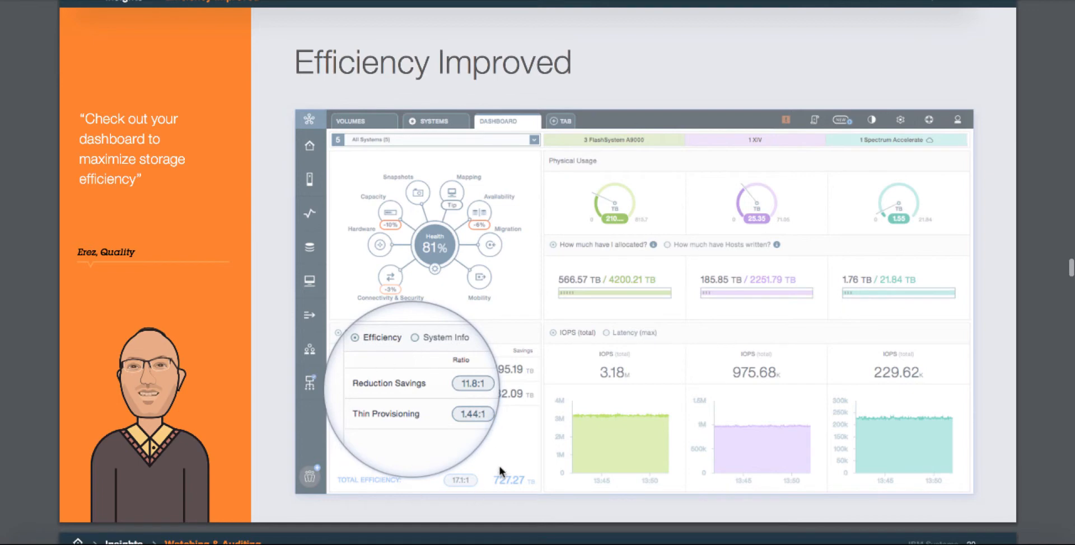
Step: Scroll past 'Efficiency Improved' and 'Watching & Auditing' to page 22, 'Statistics Comparison'
scroll("down", 3)
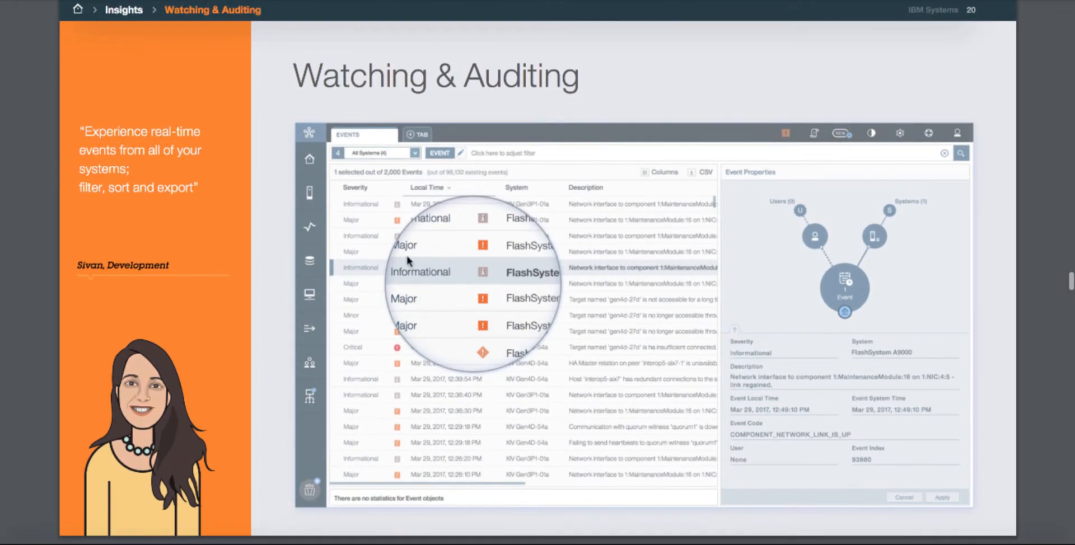
mouse_move(554, 463)
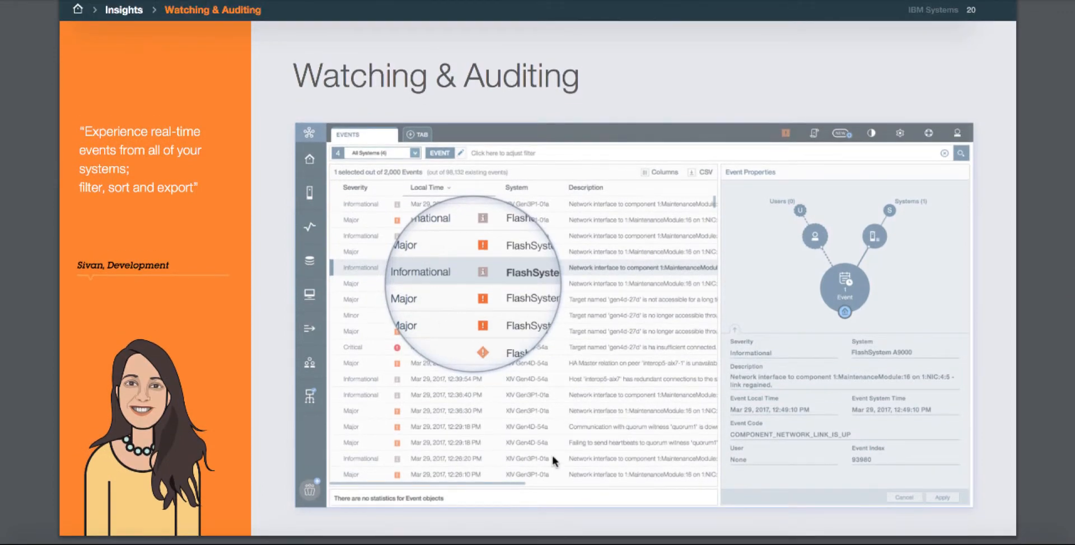
scroll("down", 3)
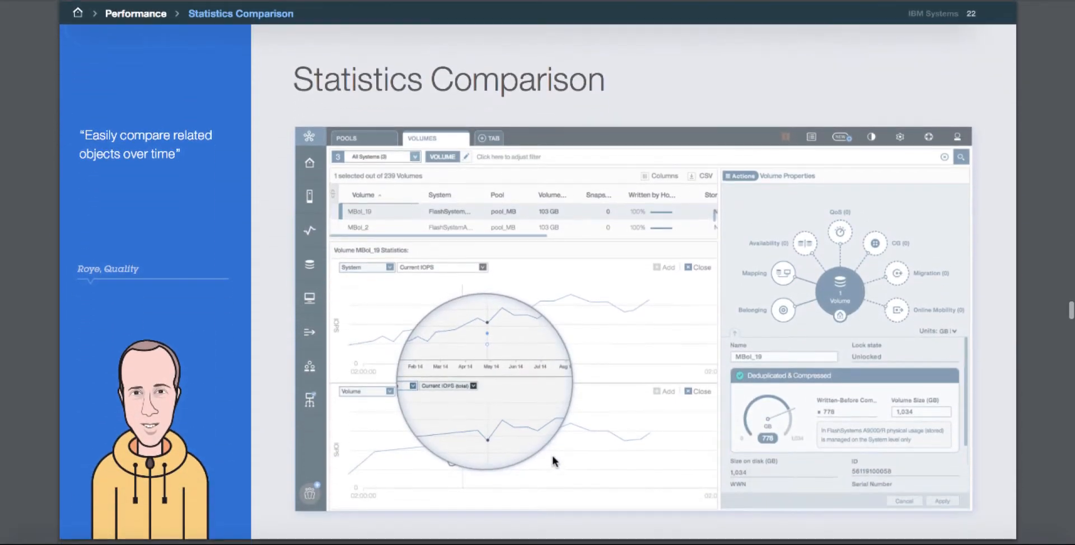
mouse_move(591, 457)
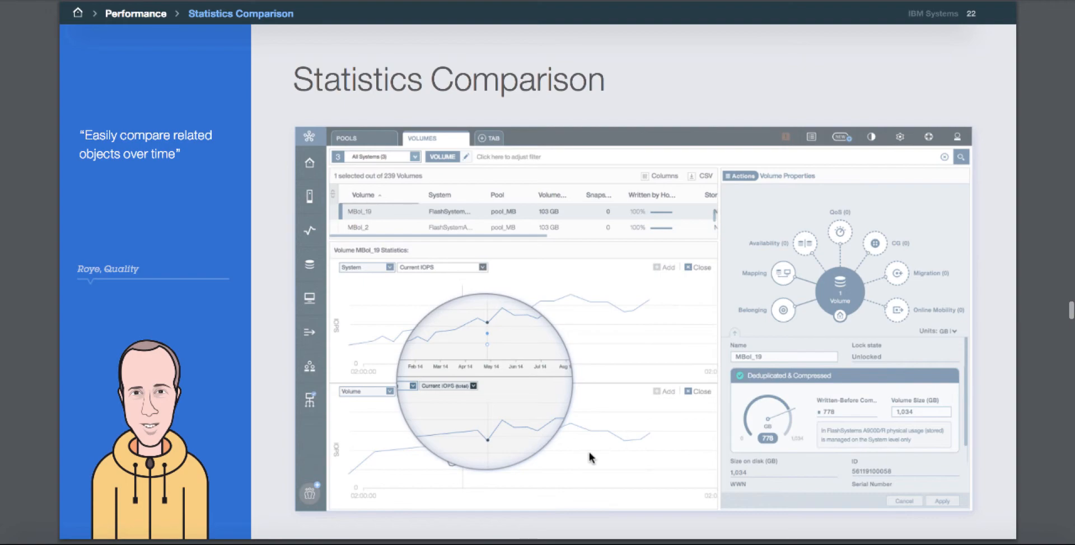
mouse_move(557, 427)
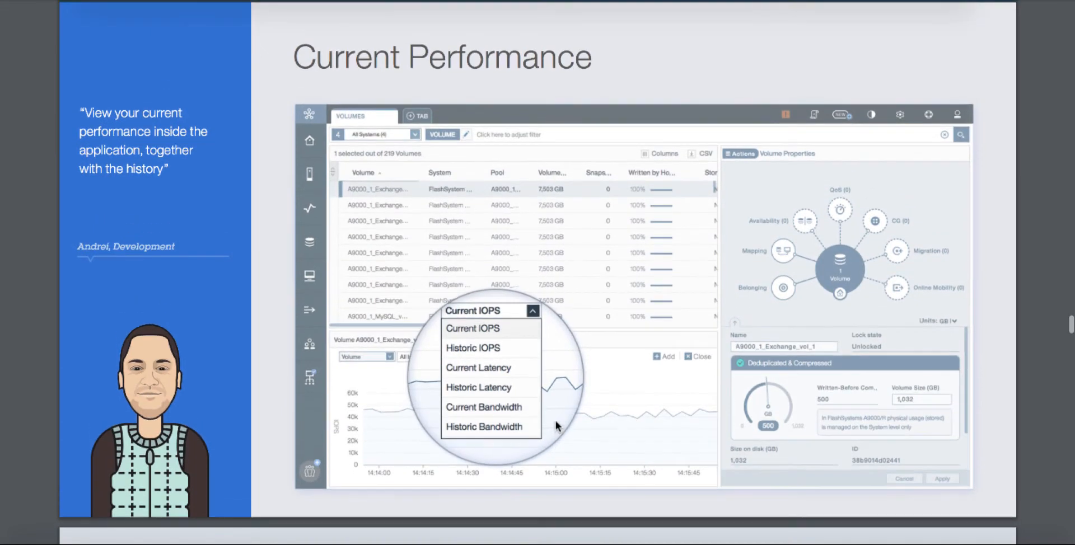
mouse_move(529, 418)
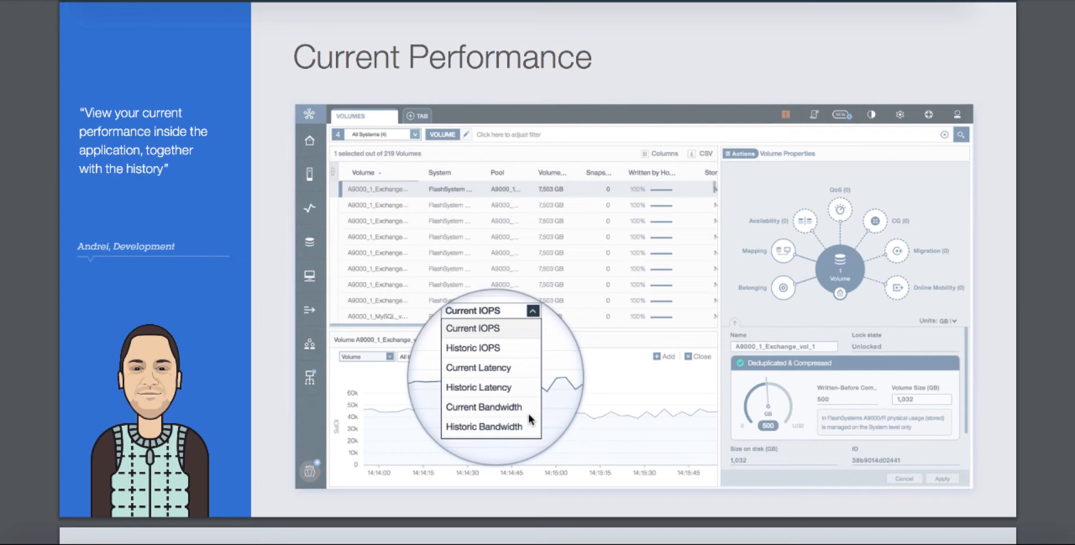
Step: Scroll past 'Current Performance' to the '04 Our Concepts' section divider
scroll("down", 3)
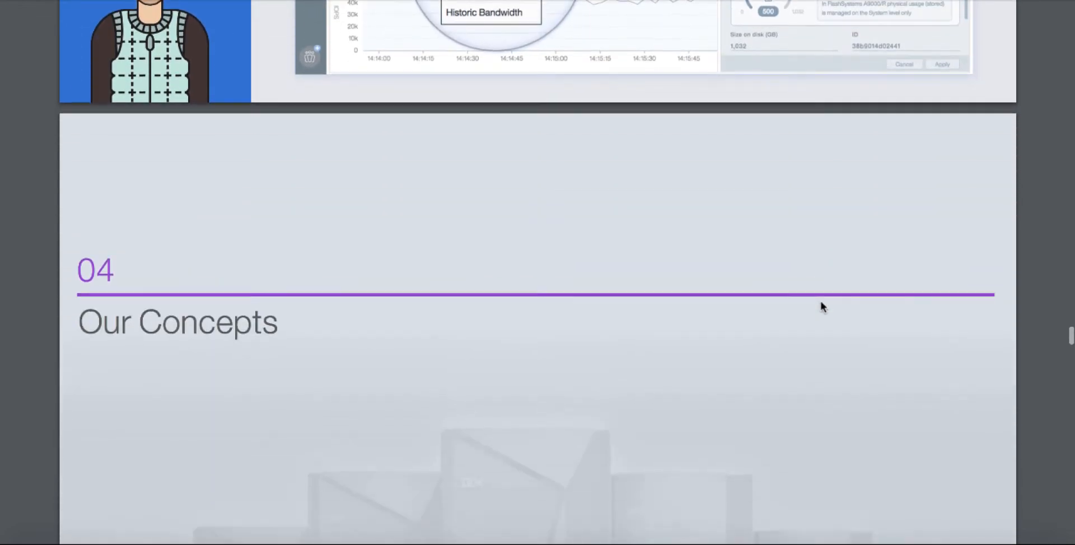